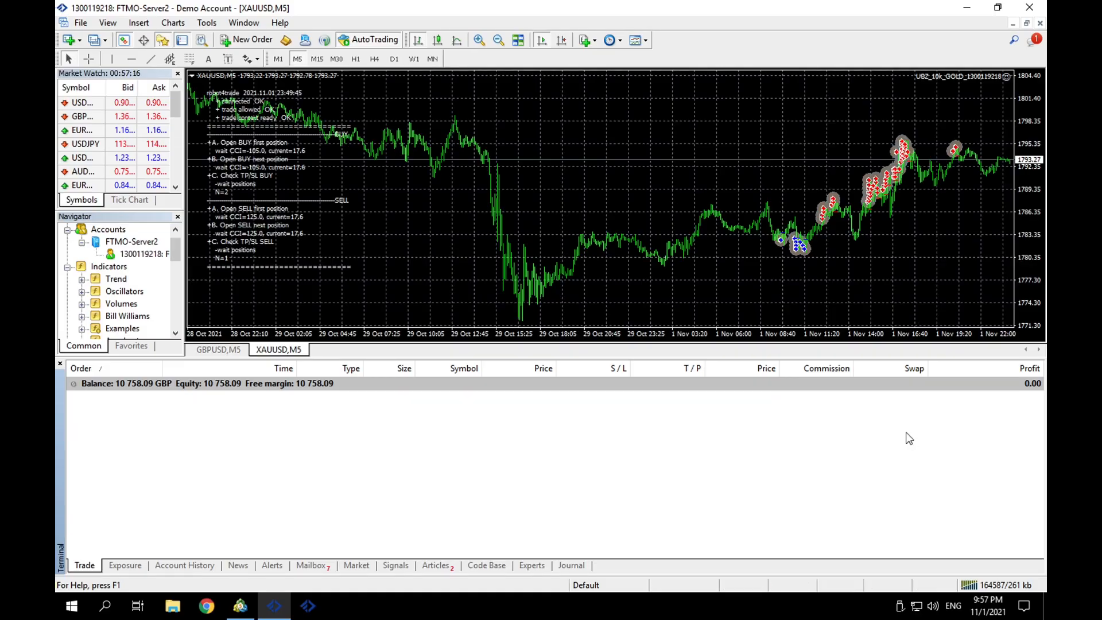
mouse_move(959, 500)
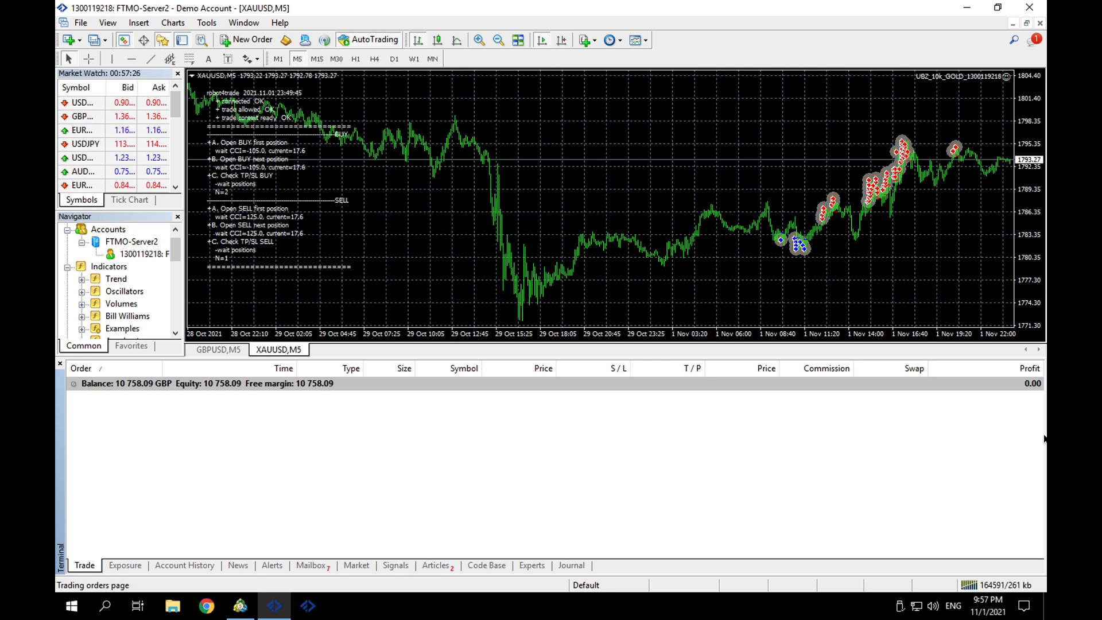
mouse_move(1016, 408)
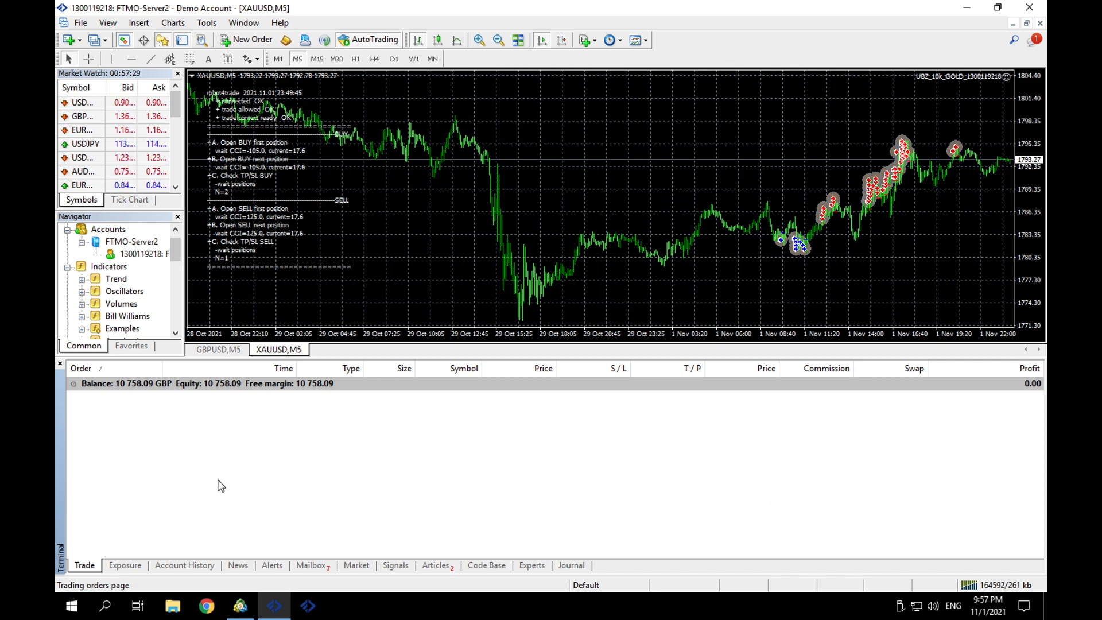
Show the Account History and scroll through the EA's closed XAUUSD trades.
left_click(184, 565)
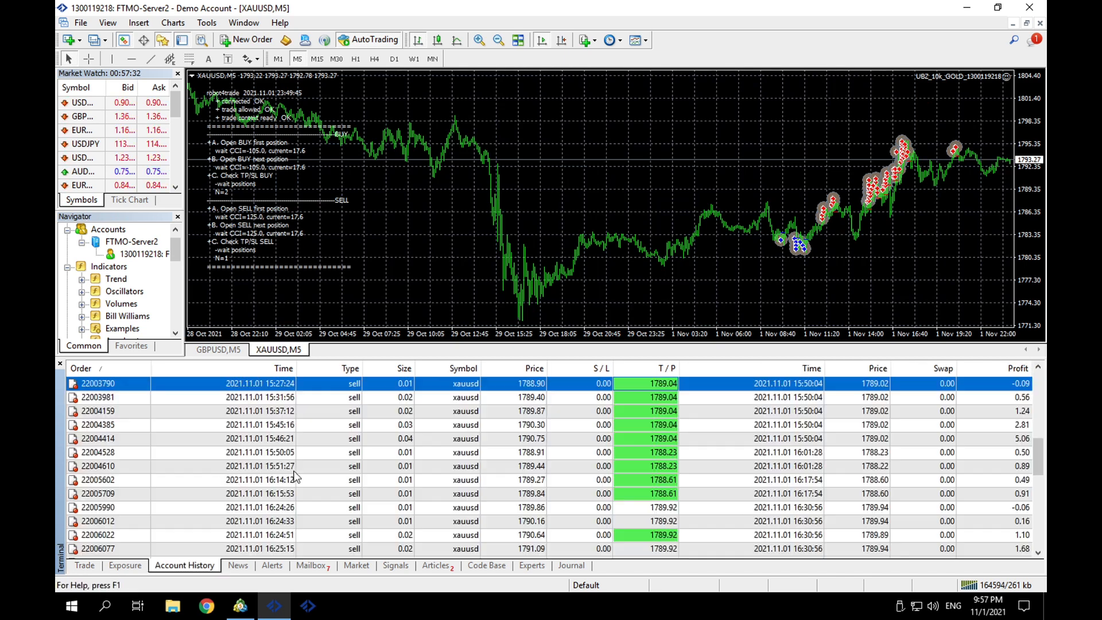
scroll("up", 3)
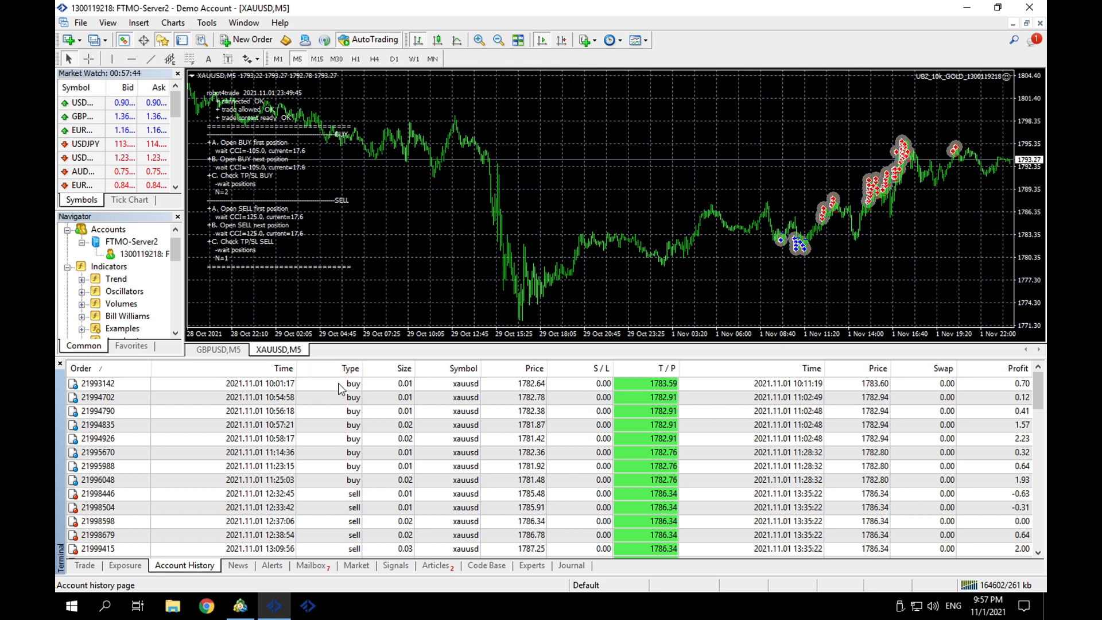
mouse_move(1028, 420)
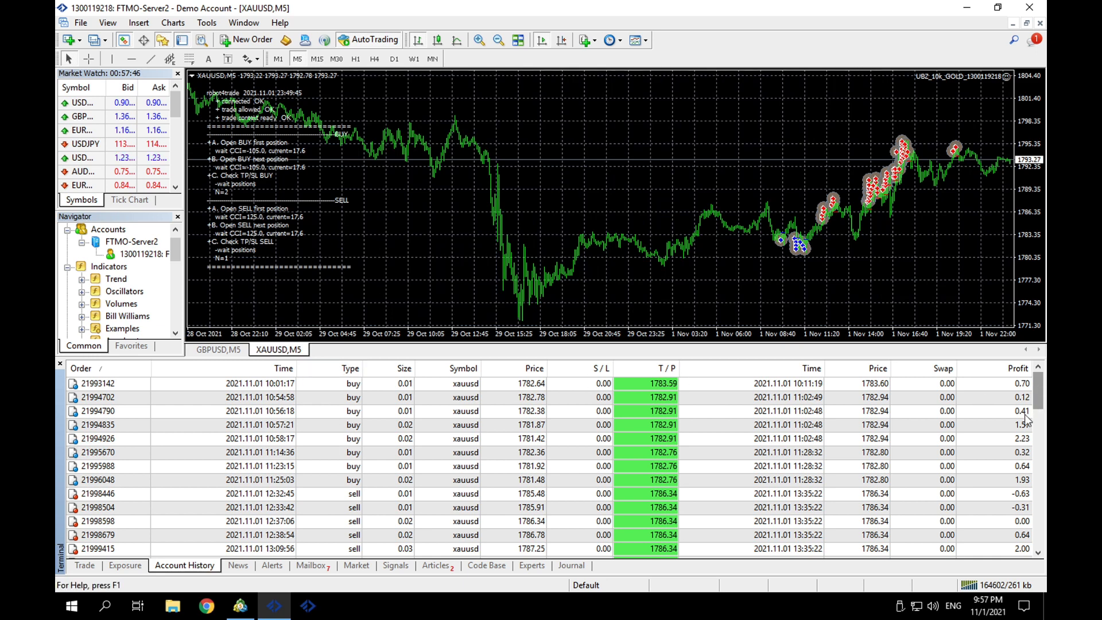
scroll("down", 3)
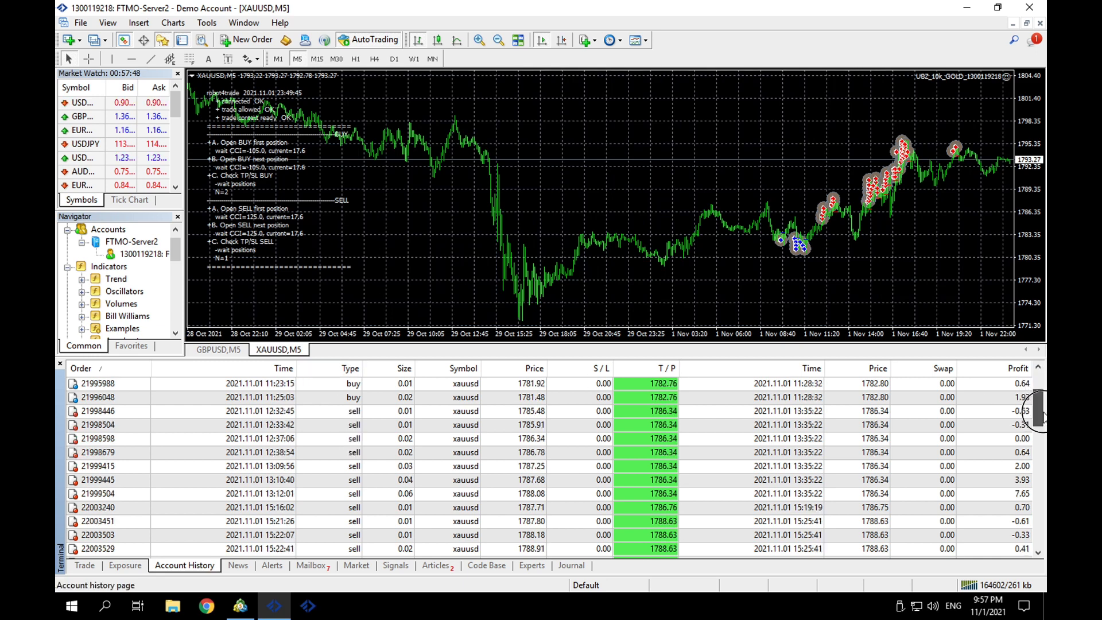
scroll("down", 3)
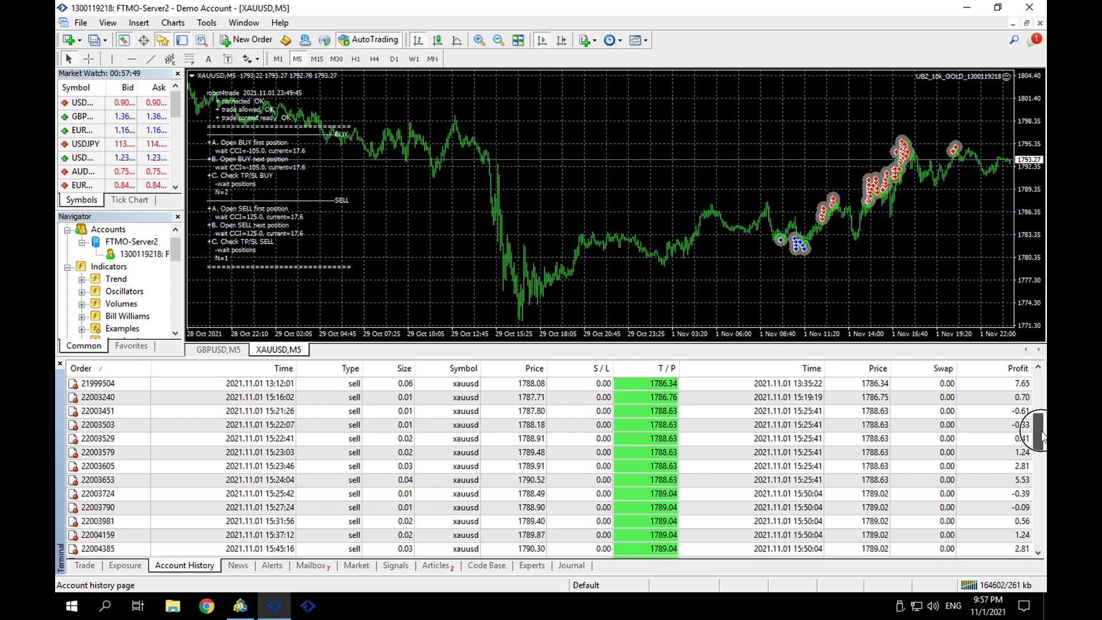
scroll("down", 3)
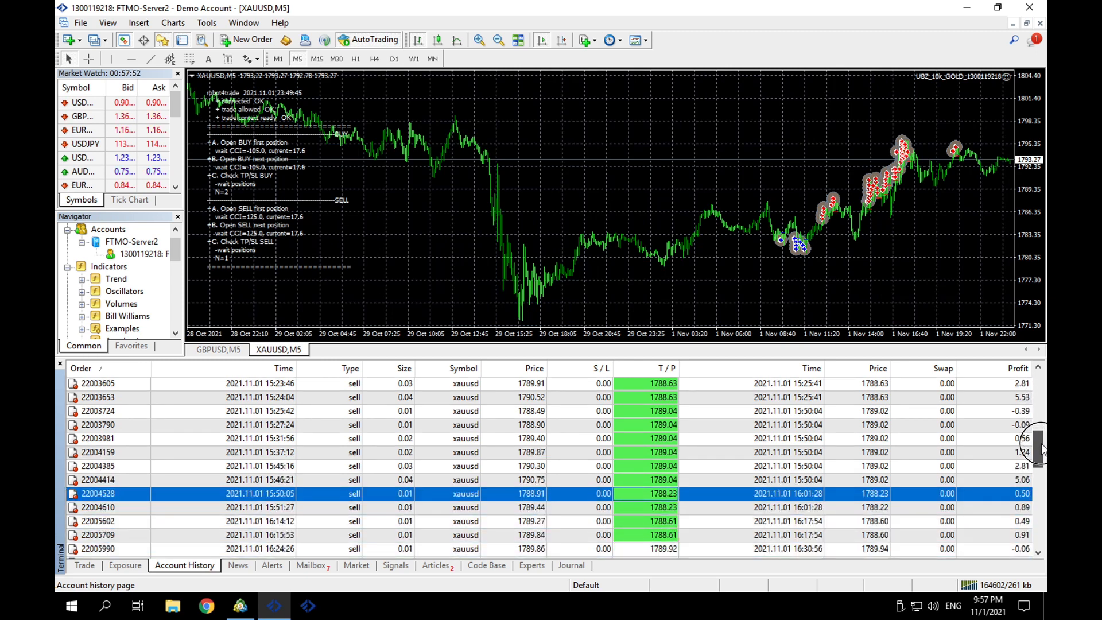
scroll("down", 3)
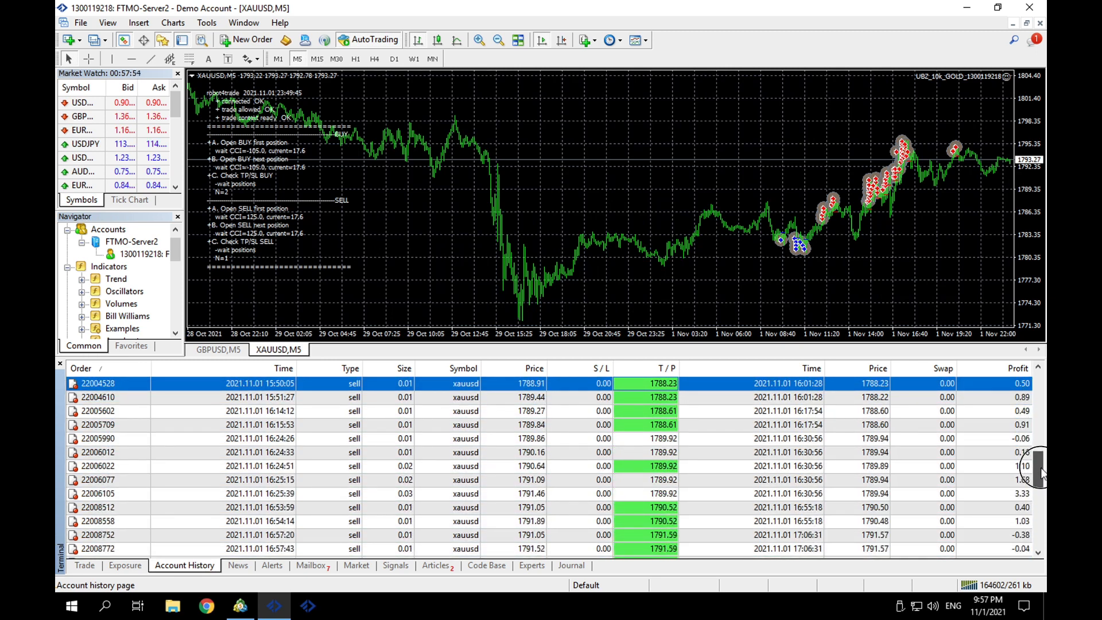
scroll("down", 3)
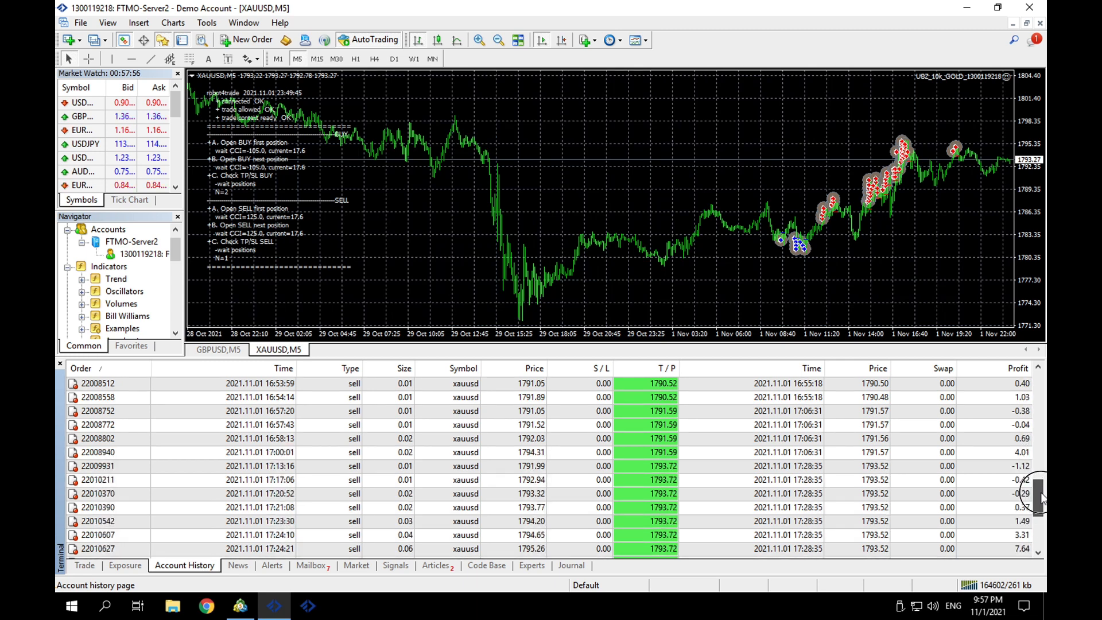
scroll("down", 3)
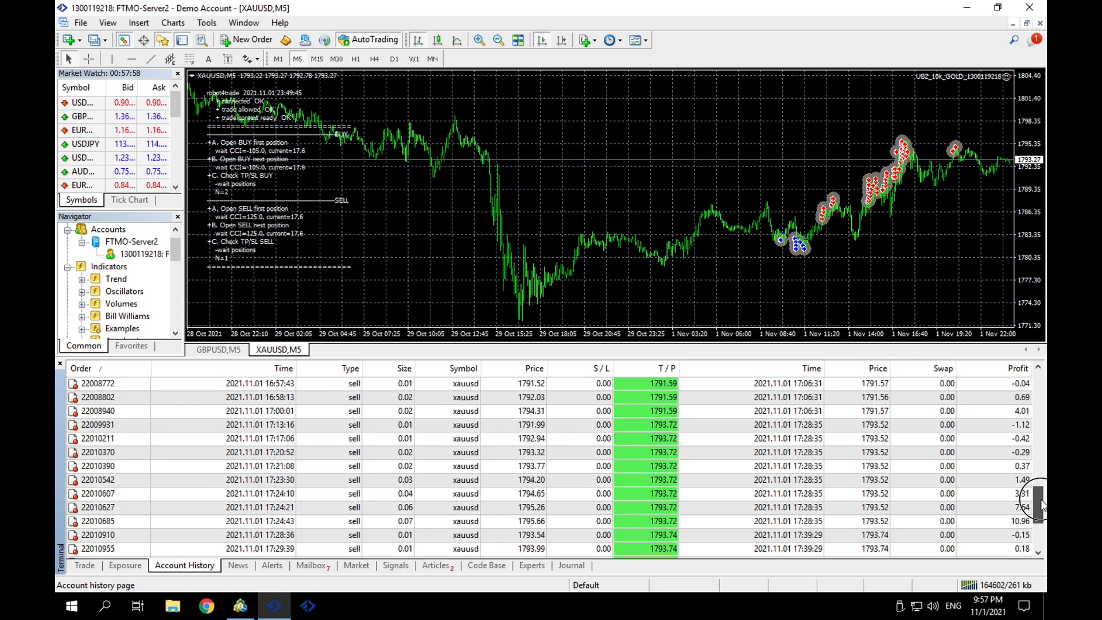
scroll("down", 3)
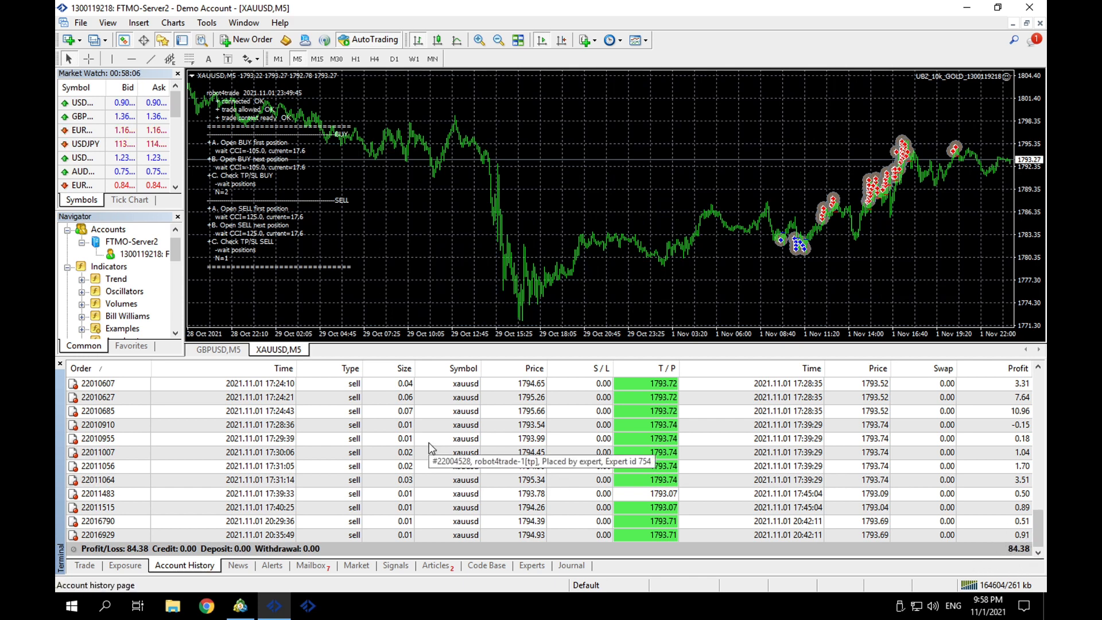
Switch the history period to All History so trades back to late October and total profit appear.
right_click(437, 437)
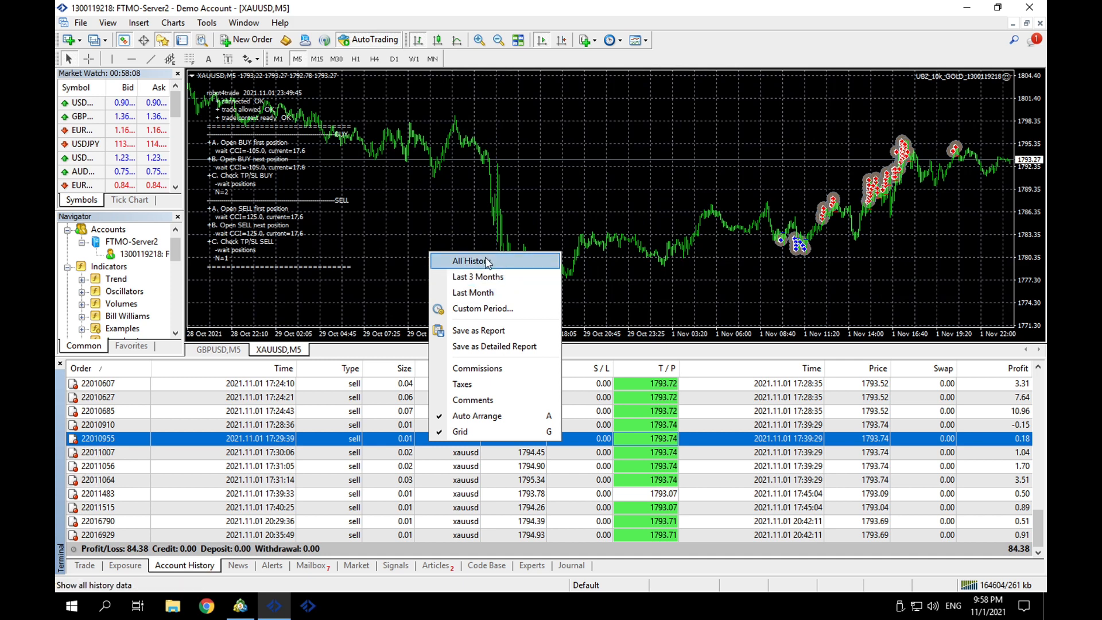
left_click(469, 260)
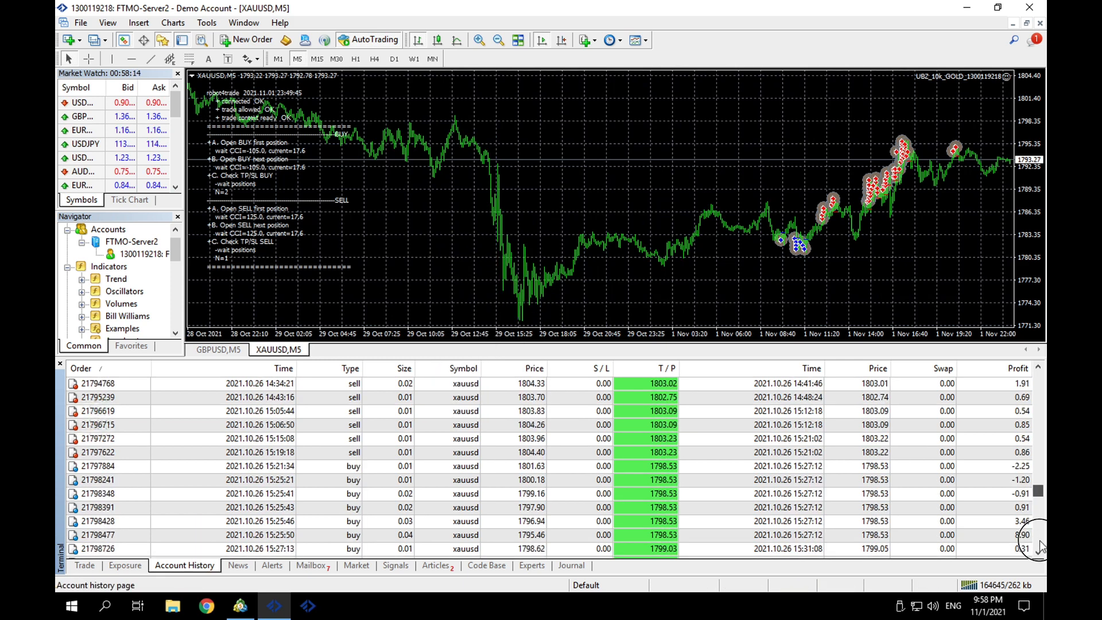
scroll("down", 3)
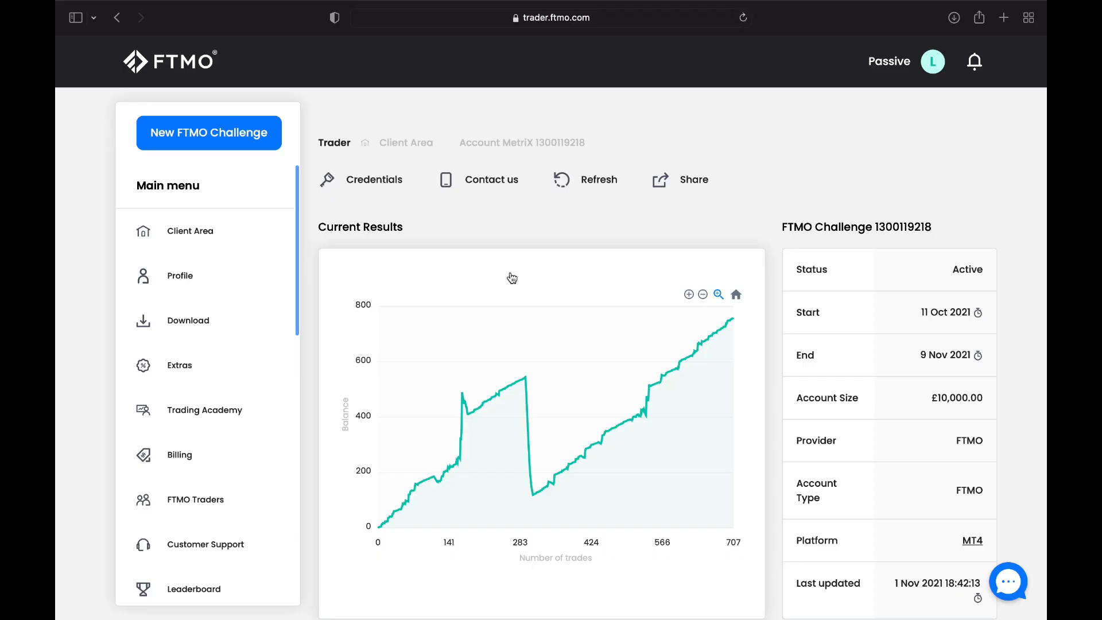
mouse_move(929, 332)
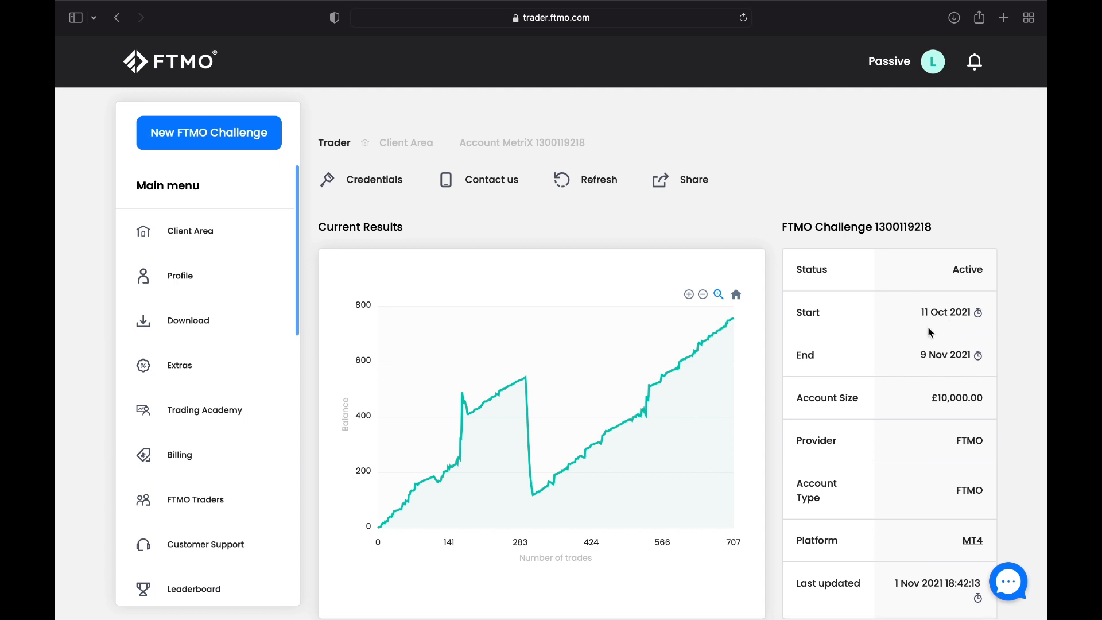
mouse_move(937, 352)
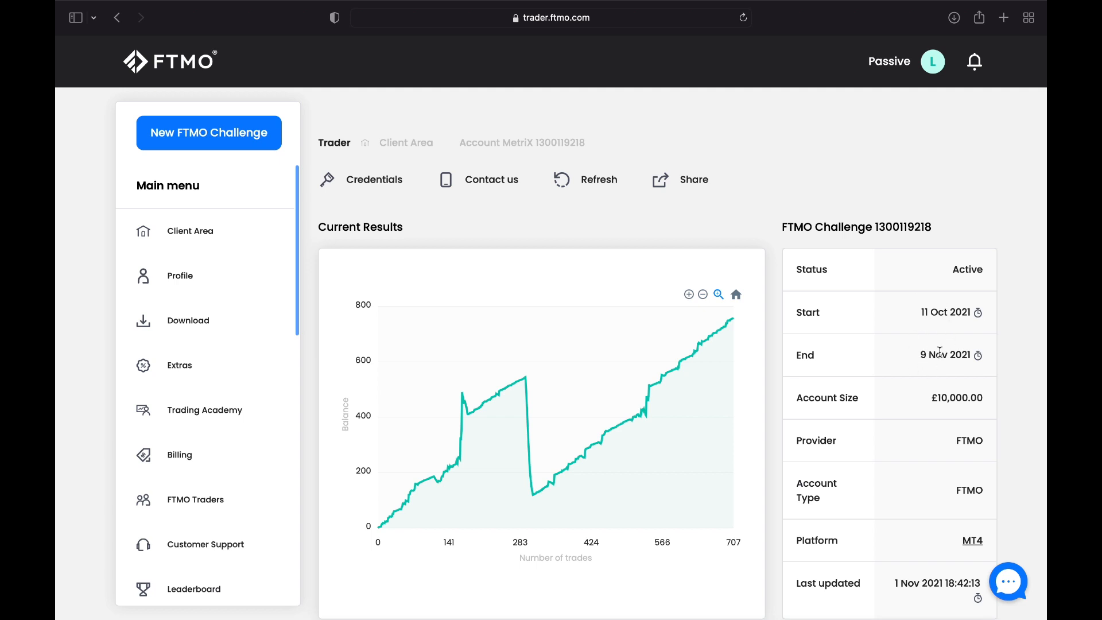
mouse_move(928, 453)
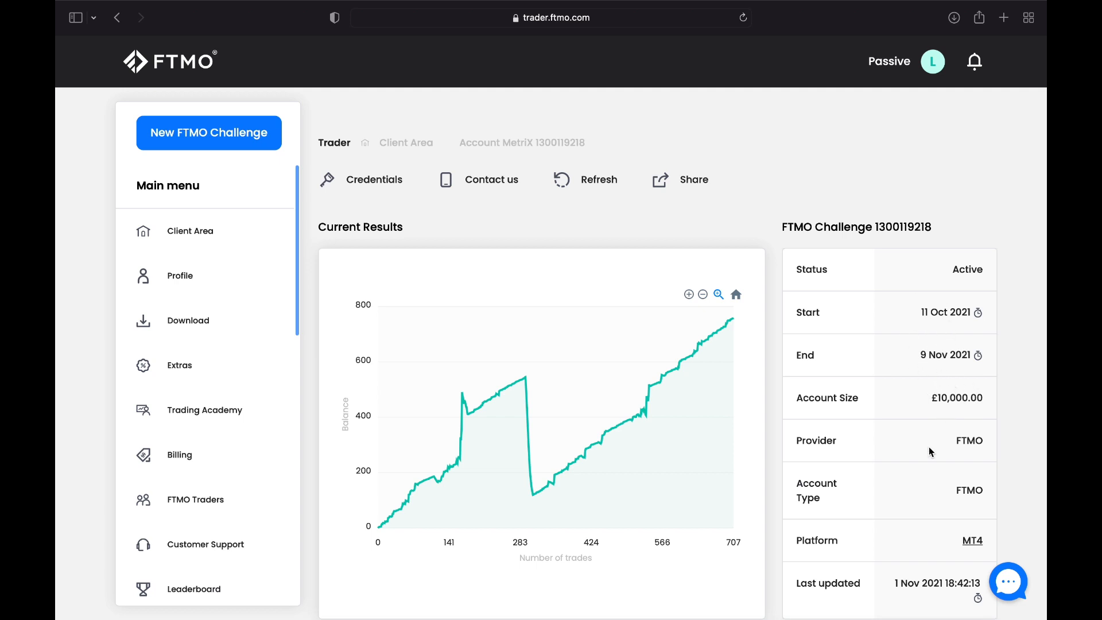
mouse_move(480, 279)
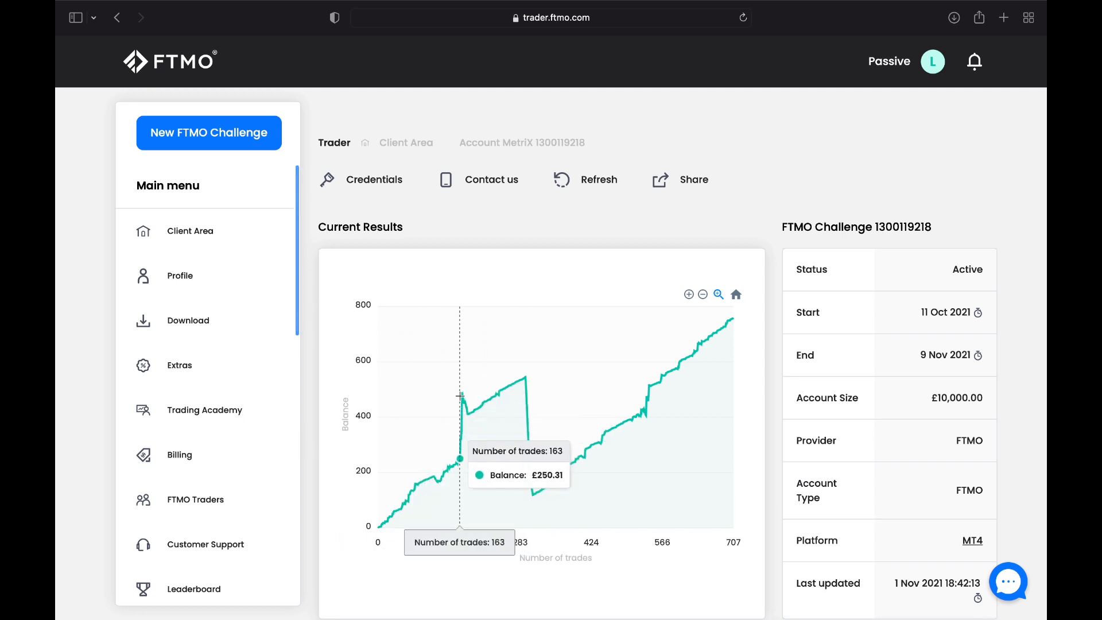
mouse_move(461, 394)
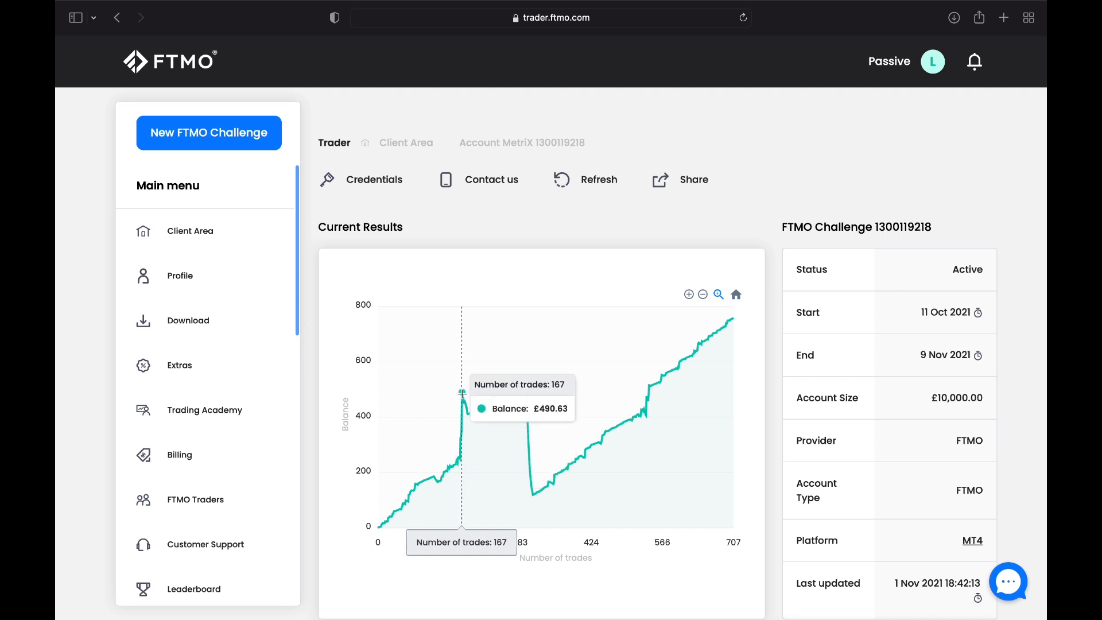
mouse_move(518, 380)
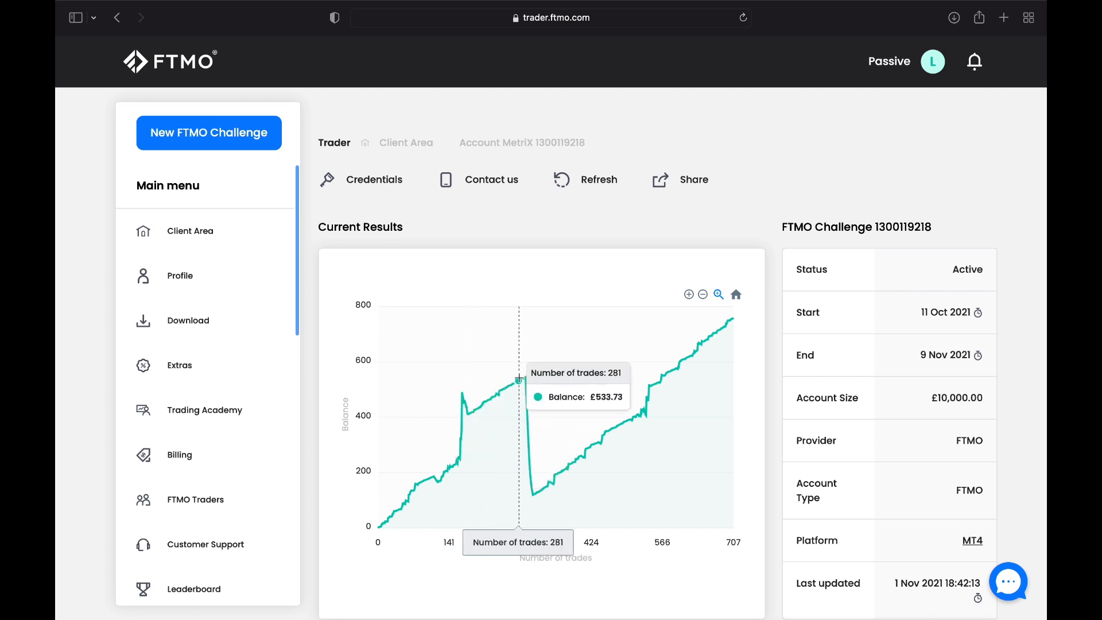
mouse_move(523, 377)
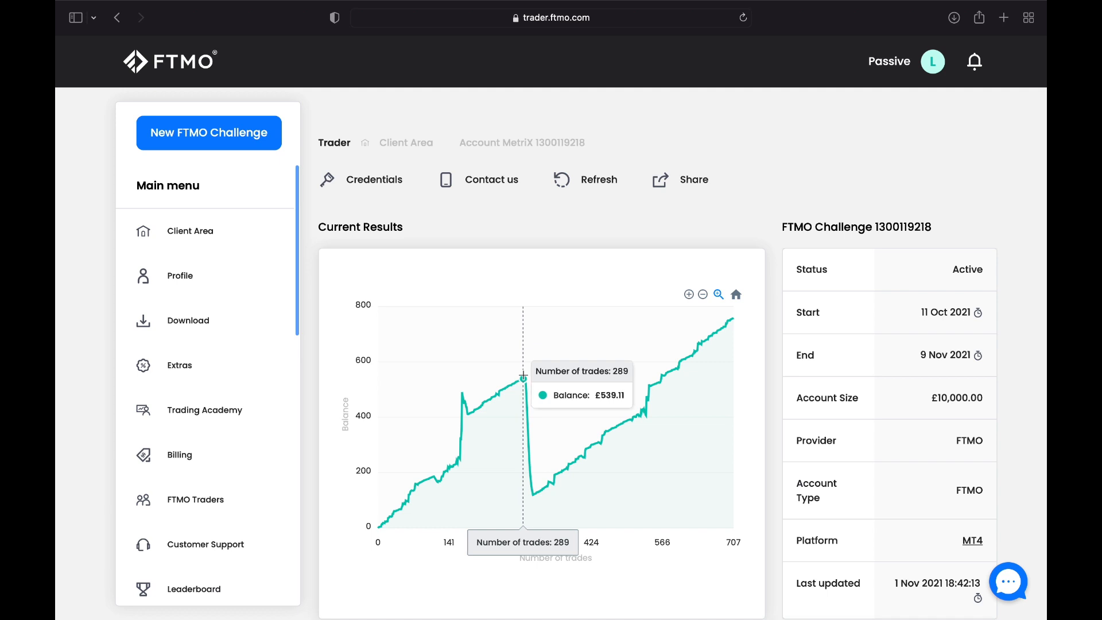
mouse_move(531, 490)
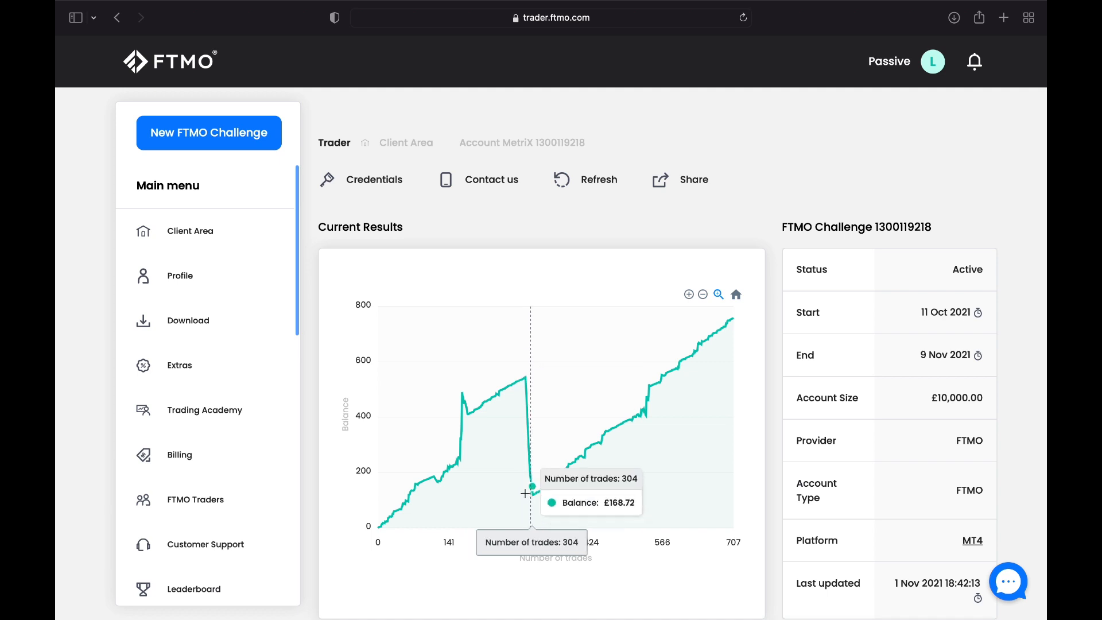
mouse_move(533, 497)
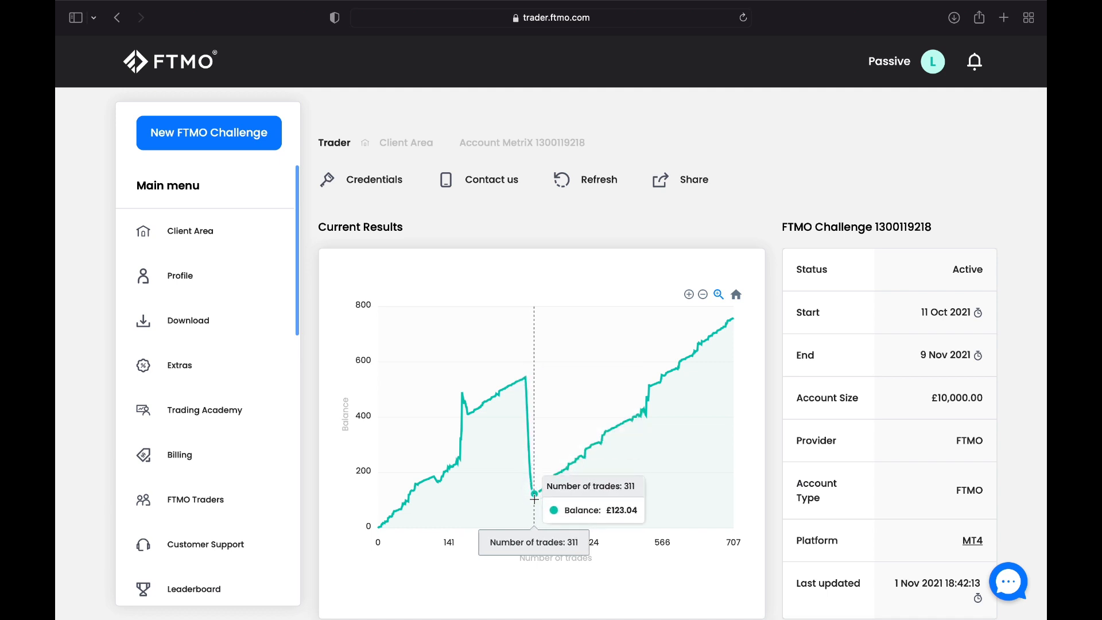
mouse_move(636, 411)
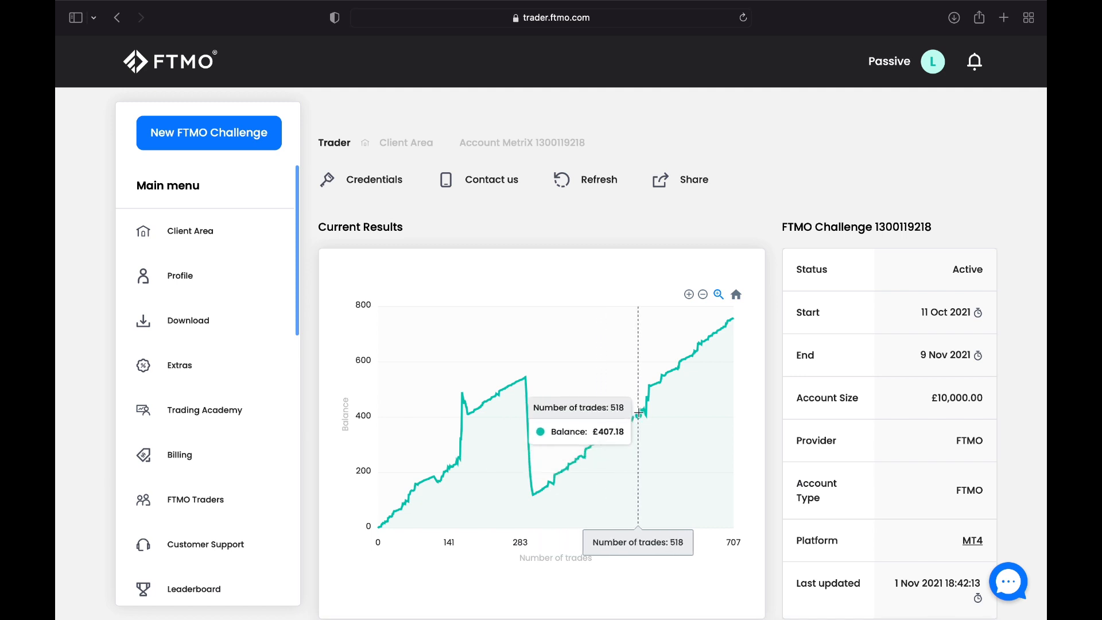
mouse_move(684, 358)
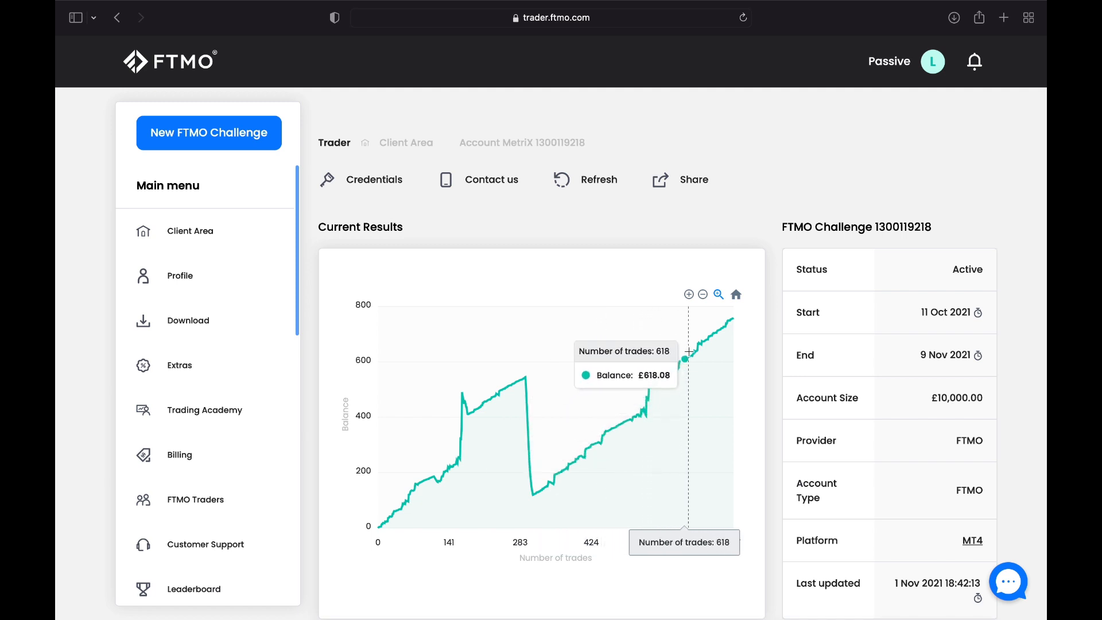
mouse_move(726, 321)
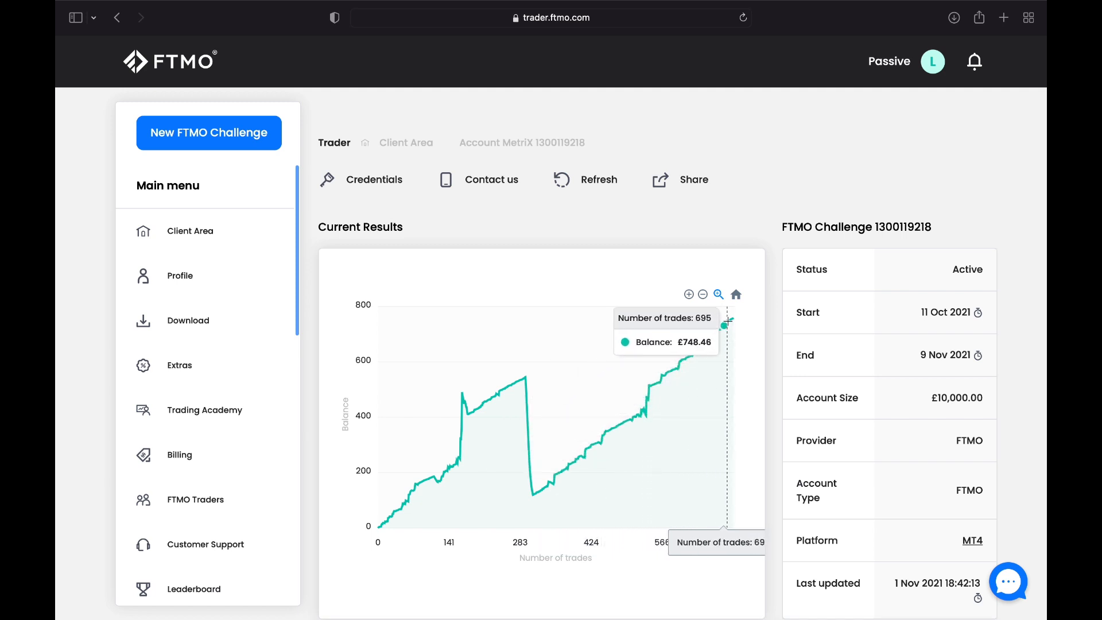
mouse_move(732, 323)
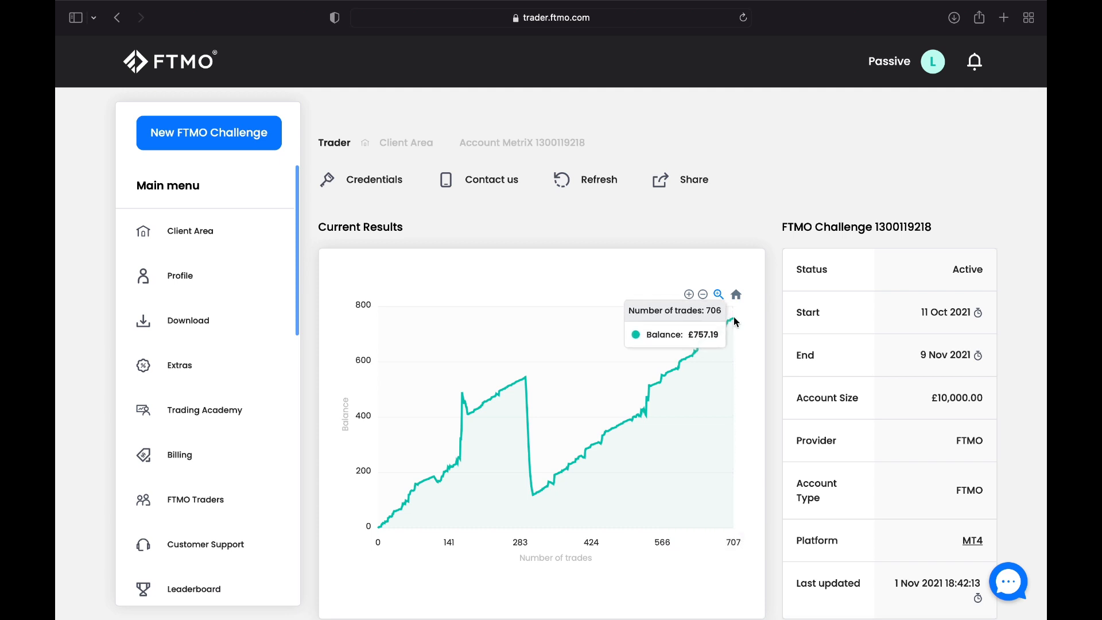
mouse_move(781, 366)
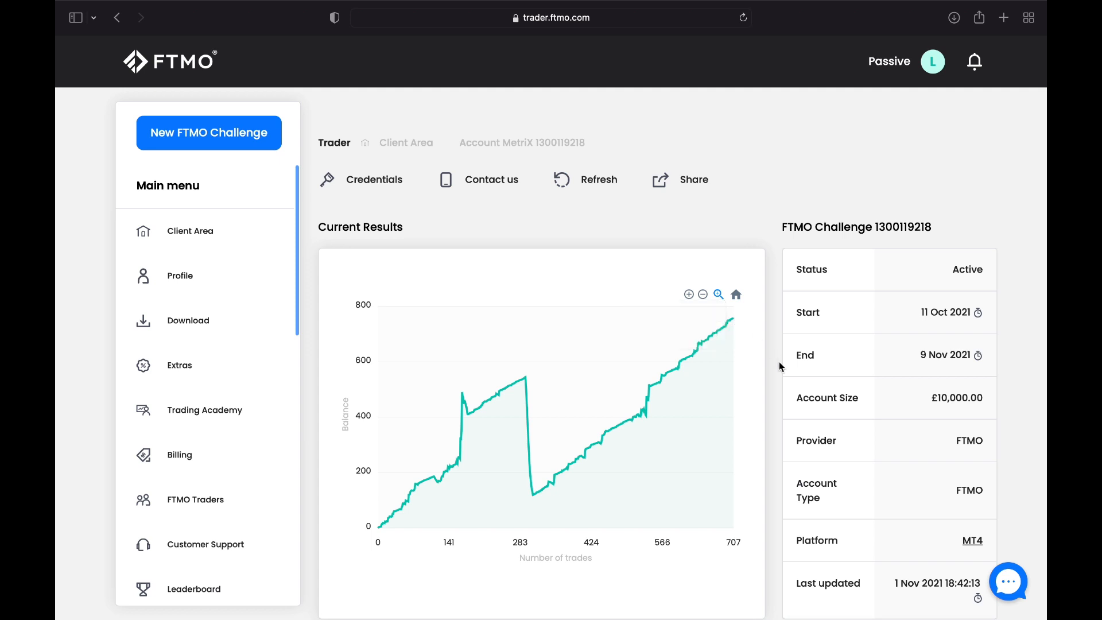
scroll("down", 3)
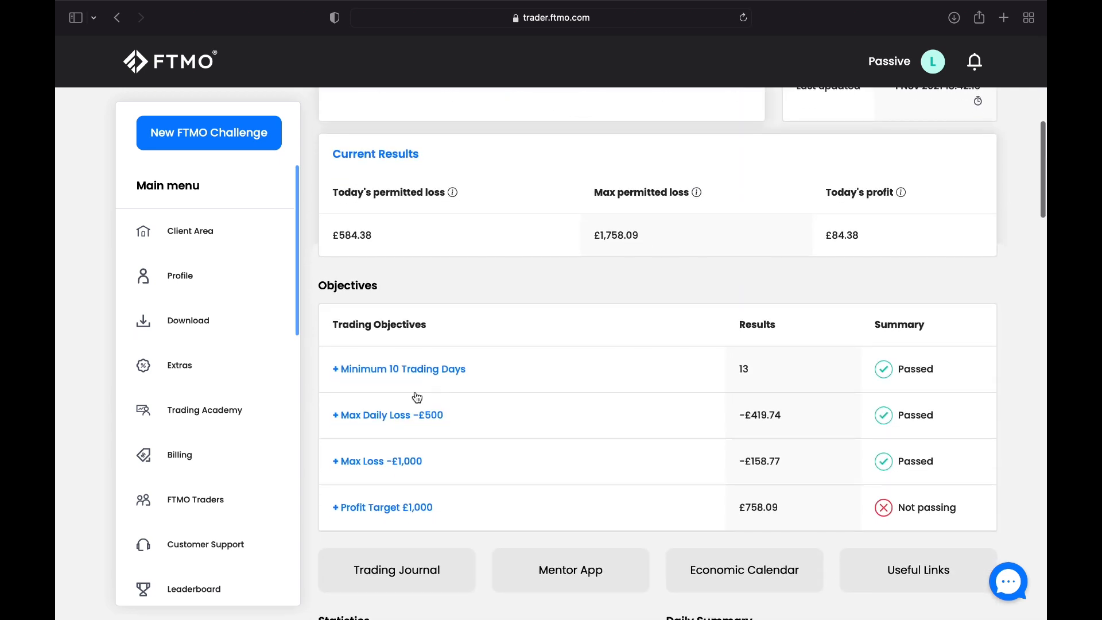
mouse_move(372, 360)
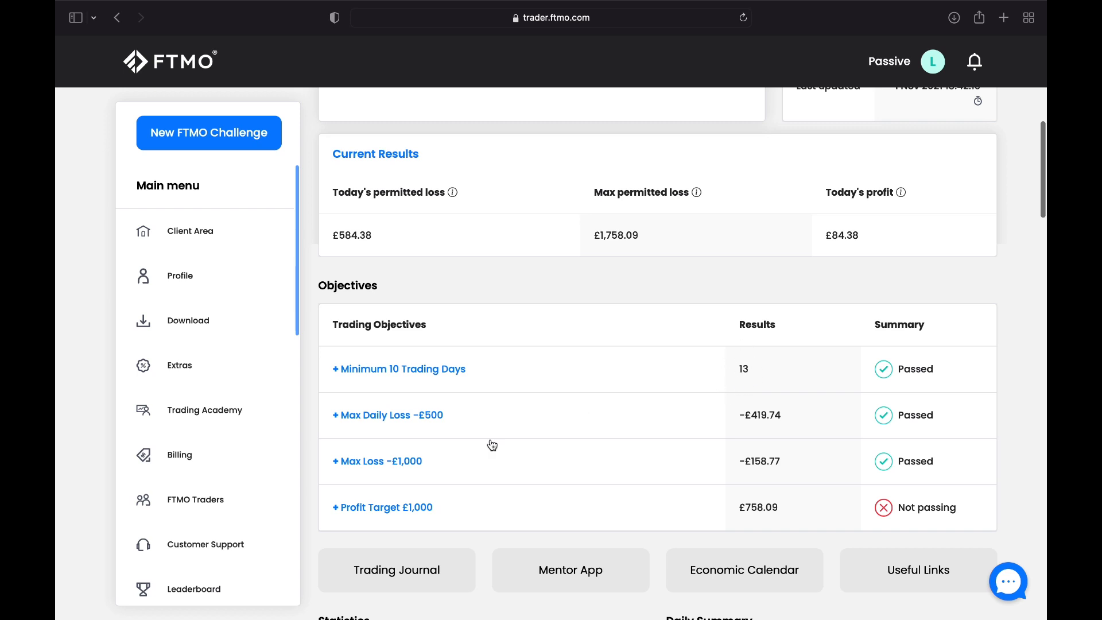
mouse_move(785, 446)
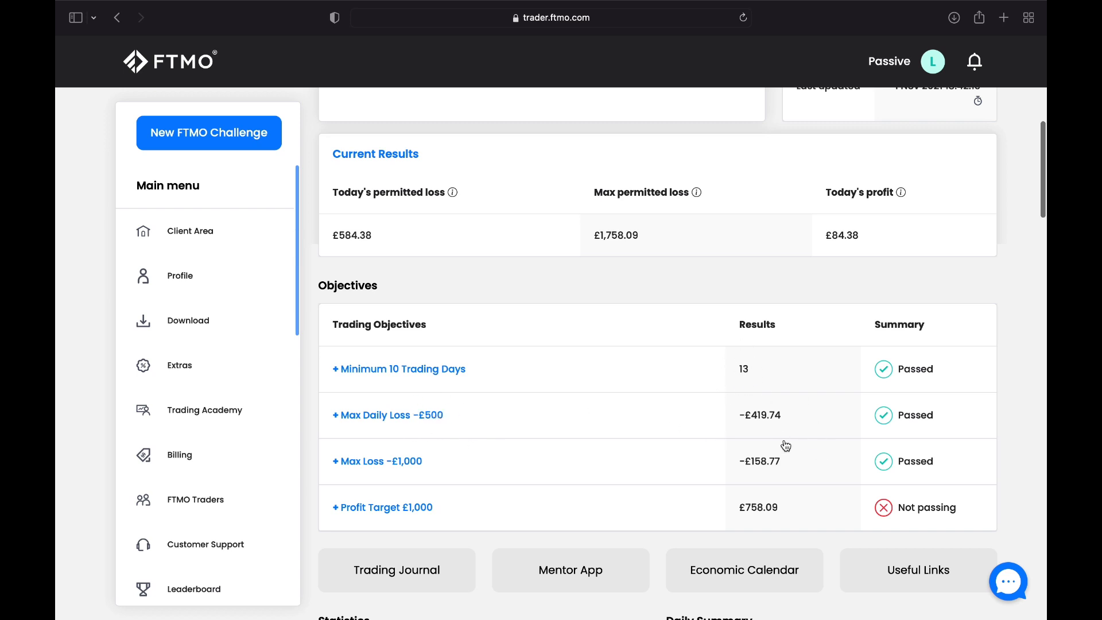
mouse_move(399, 450)
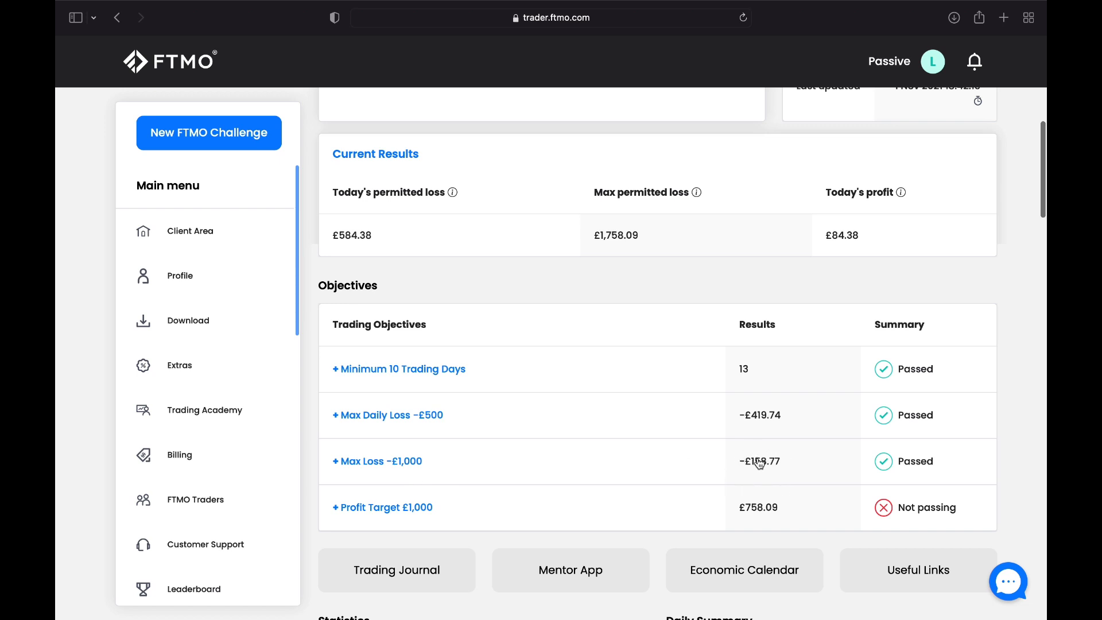
mouse_move(419, 516)
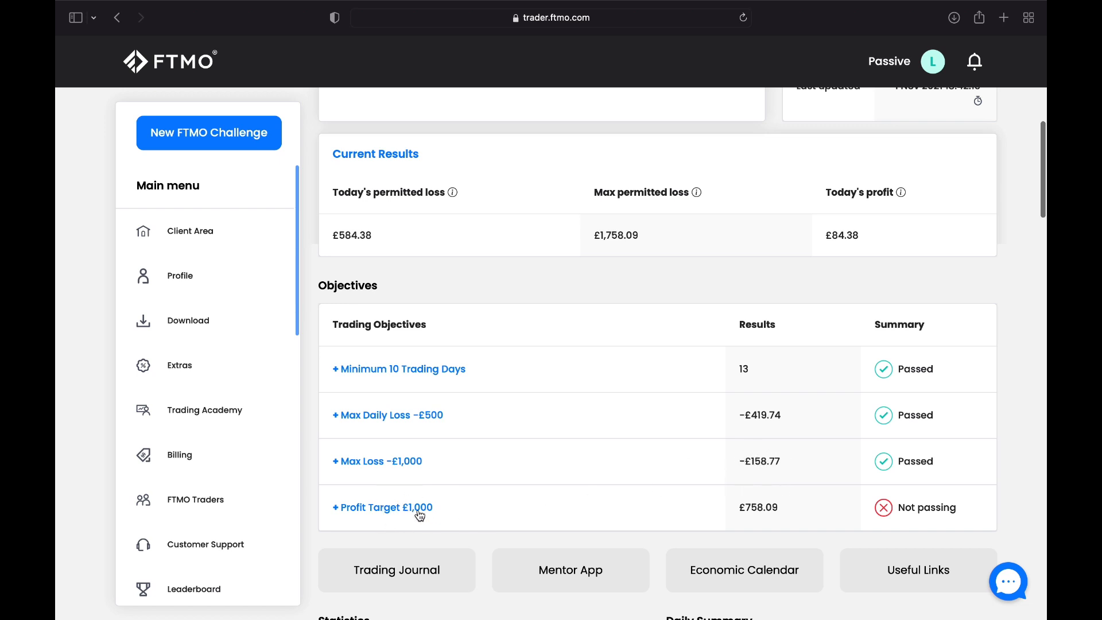
mouse_move(745, 493)
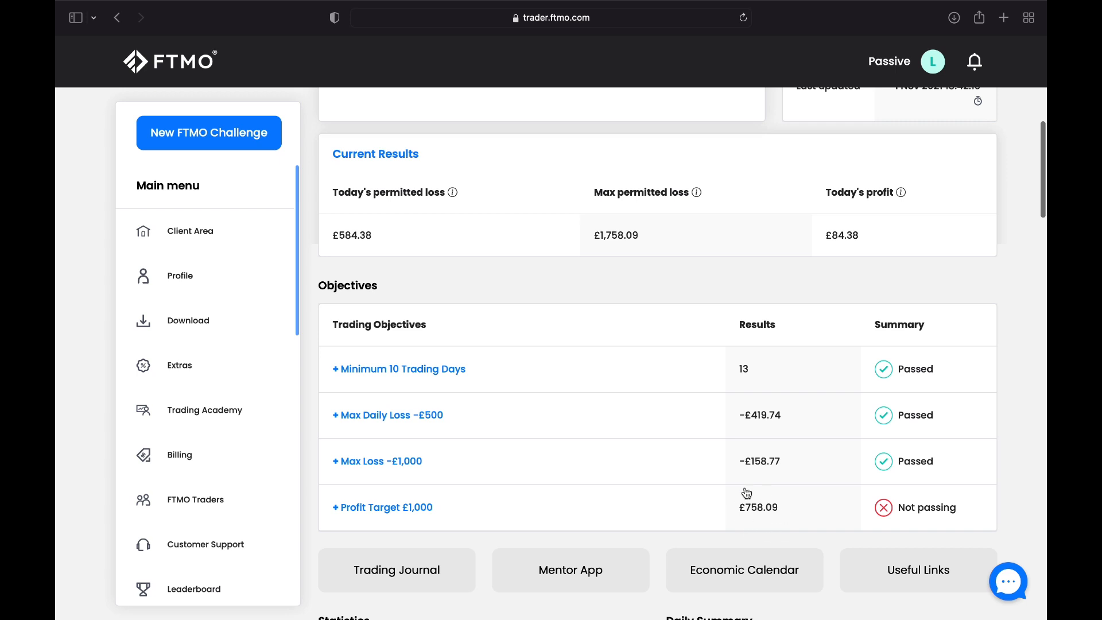
Scroll down to the Statistics (£10,758.09 equity, 707 trades, 72.14% win rate) and Daily Summary.
scroll("down", 3)
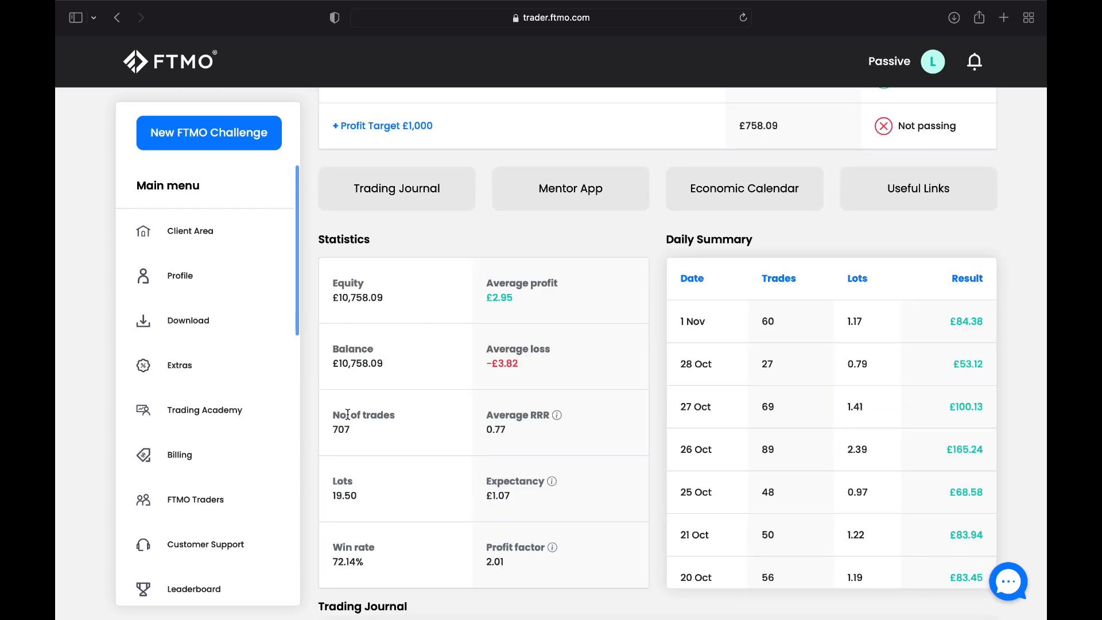
mouse_move(432, 504)
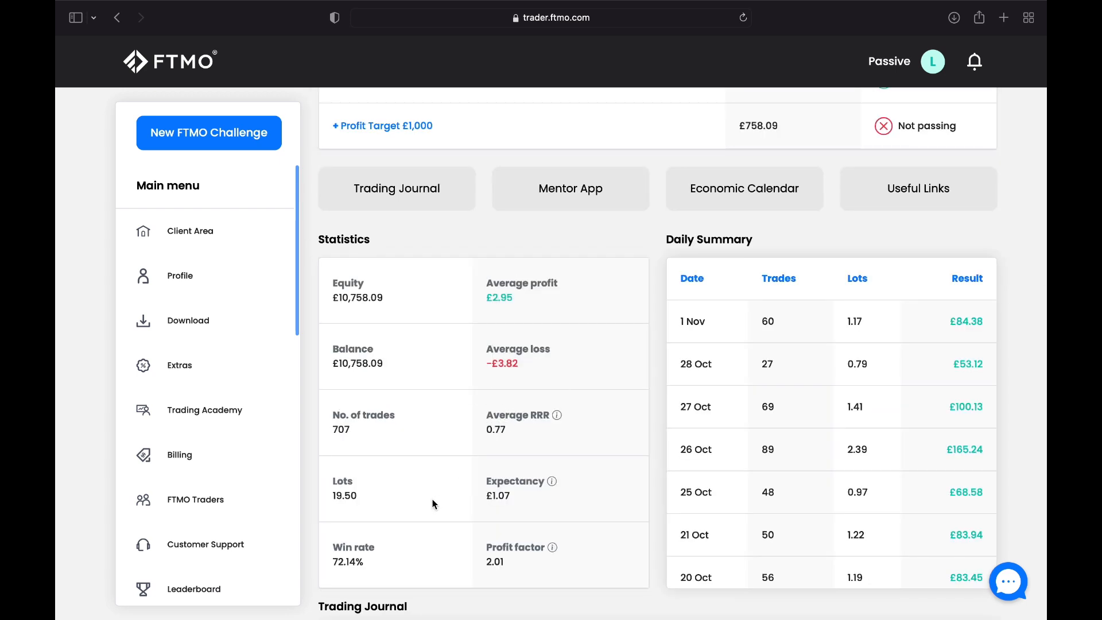
mouse_move(365, 563)
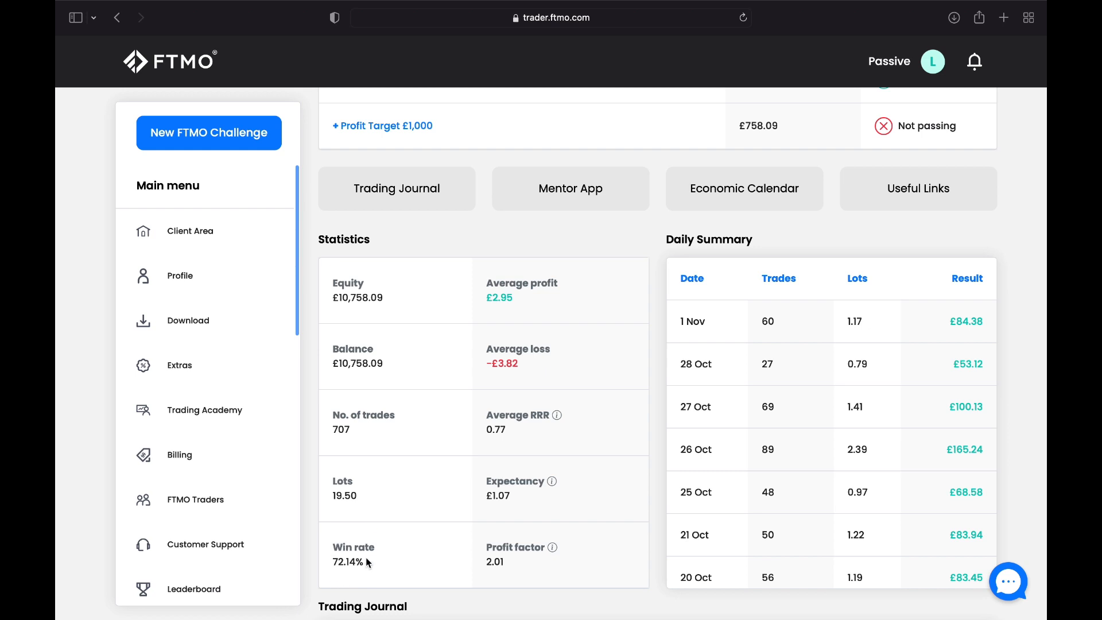
mouse_move(375, 559)
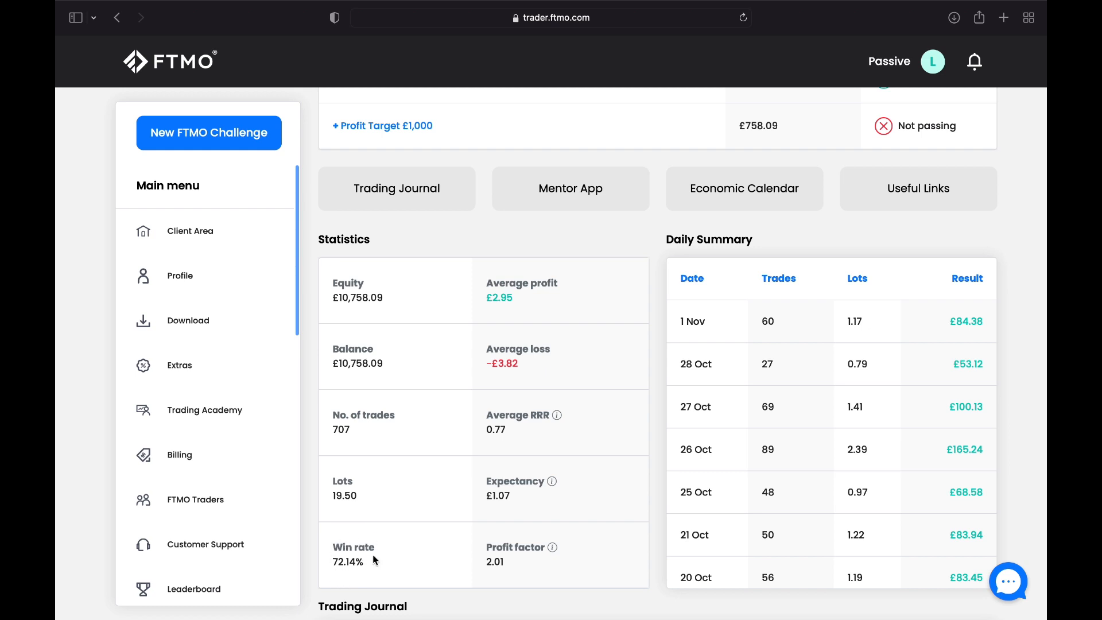
scroll("down", 3)
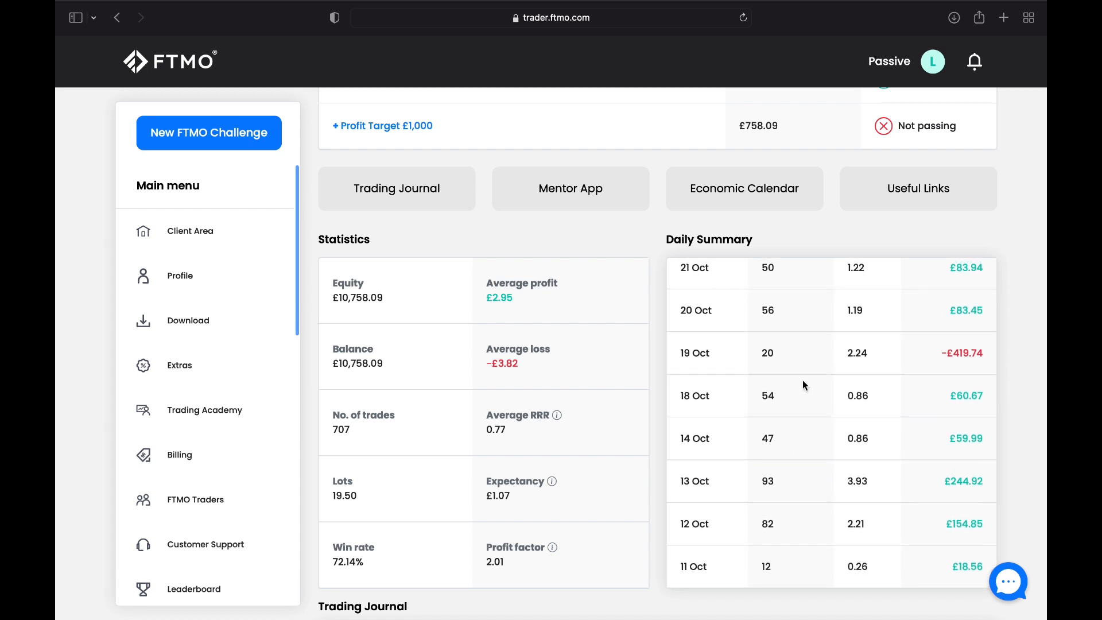
mouse_move(949, 434)
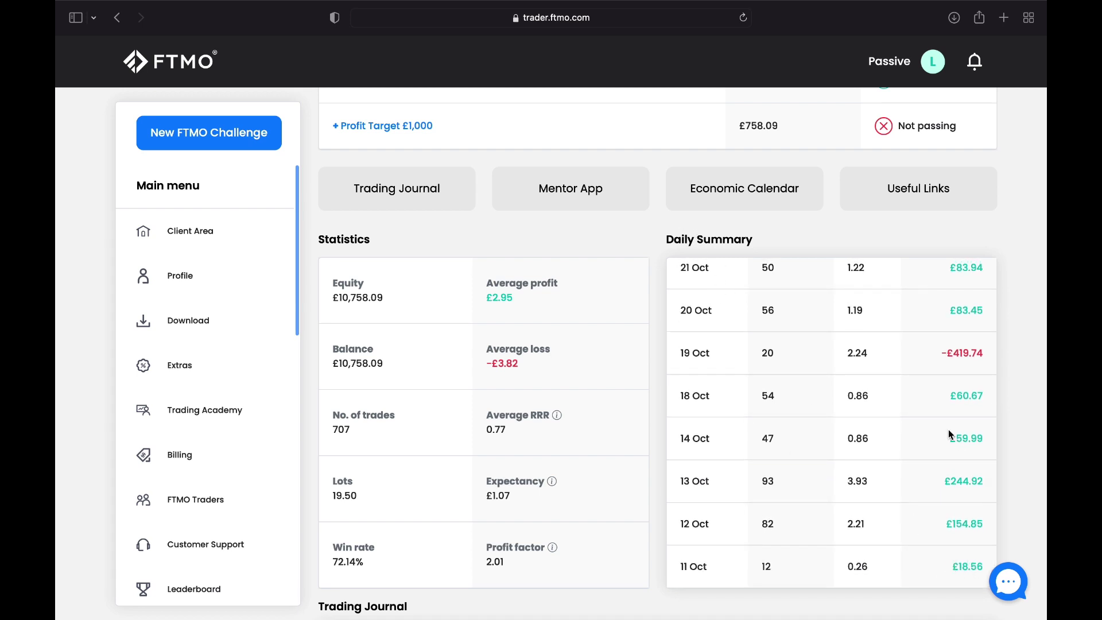
mouse_move(788, 380)
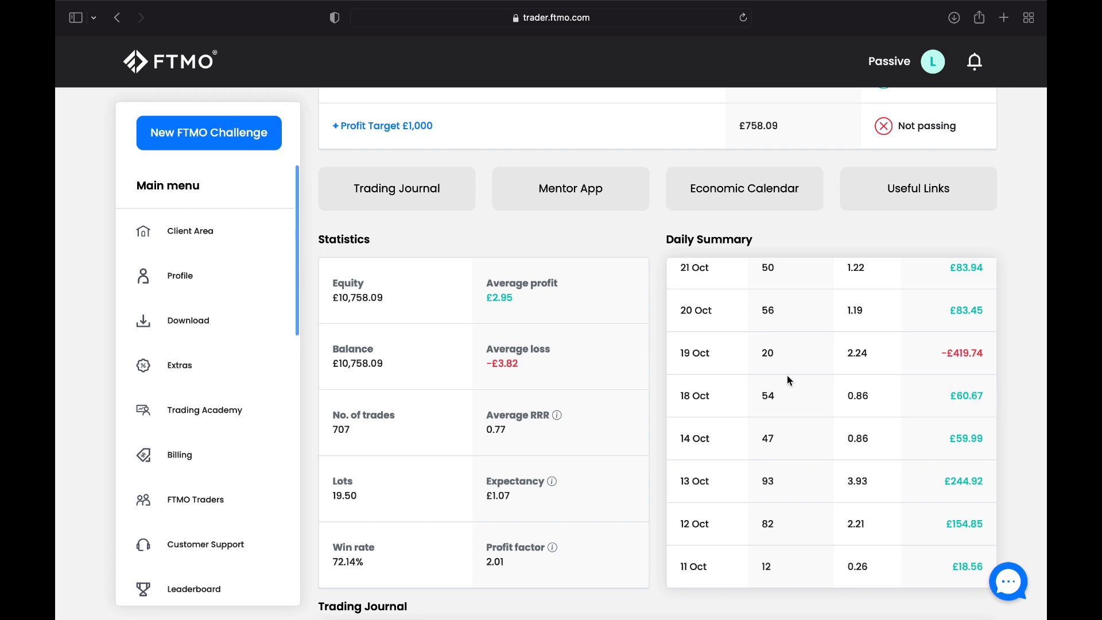
mouse_move(967, 340)
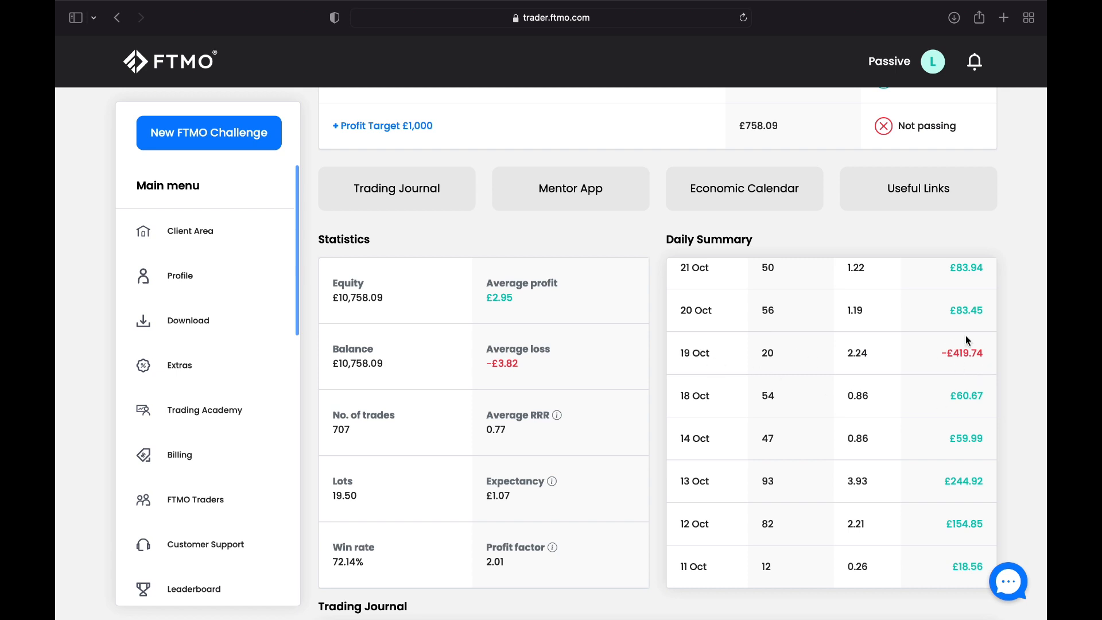
scroll("up", 3)
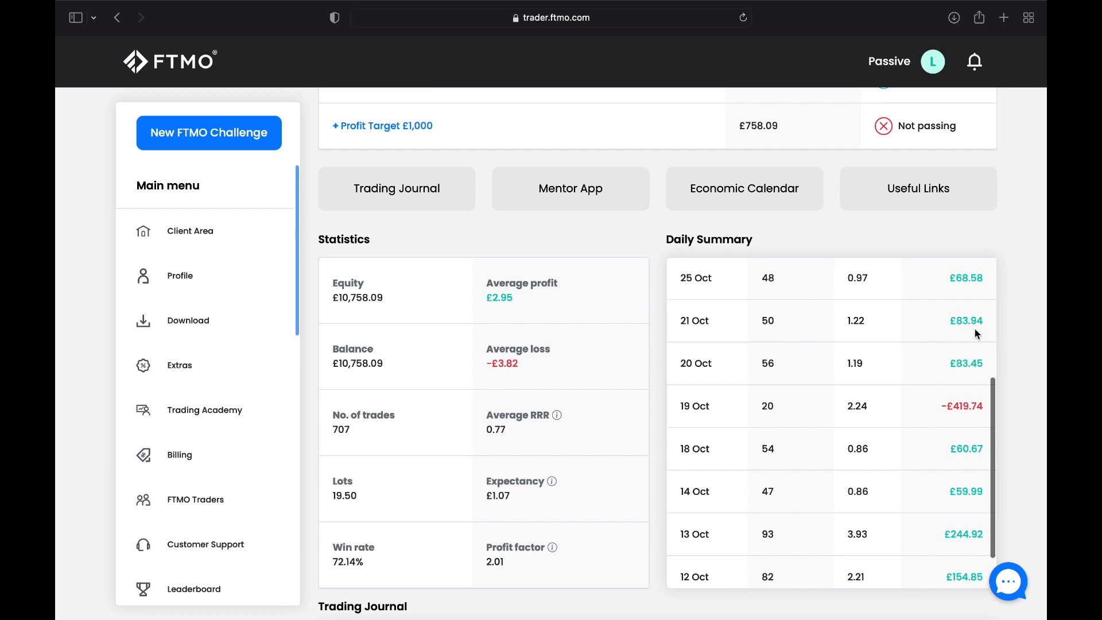
scroll("up", 3)
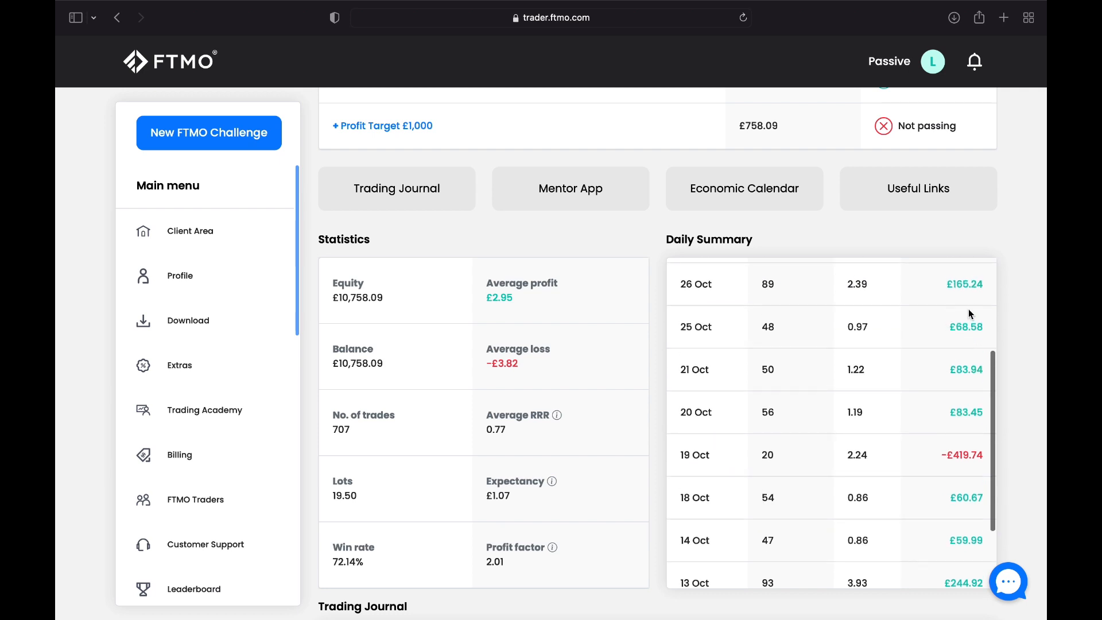
scroll("up", 3)
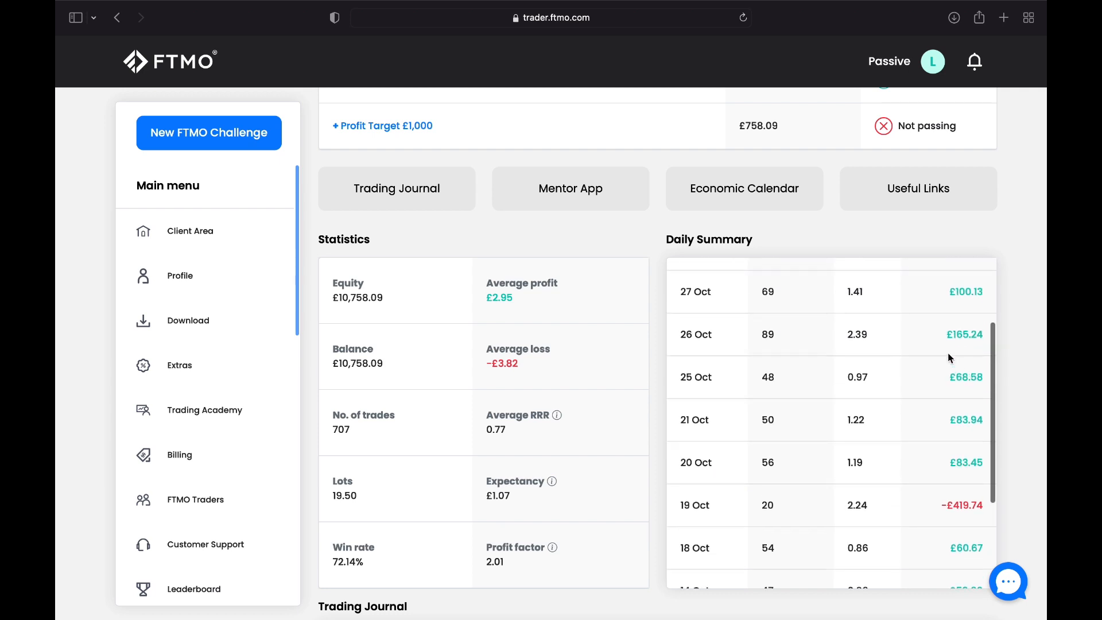
scroll("up", 3)
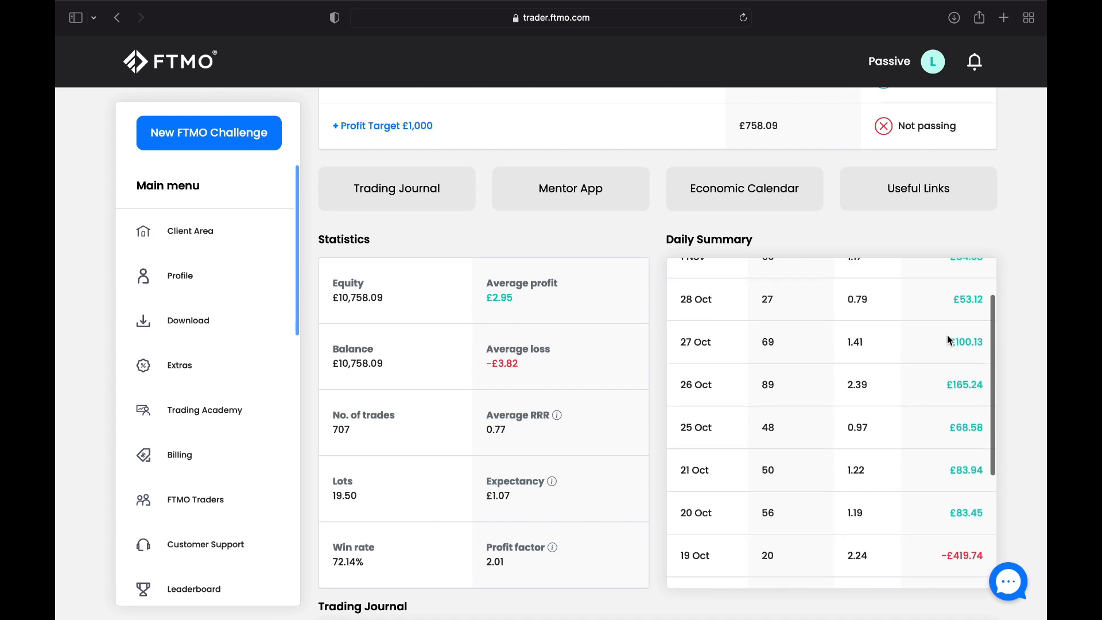
scroll("up", 3)
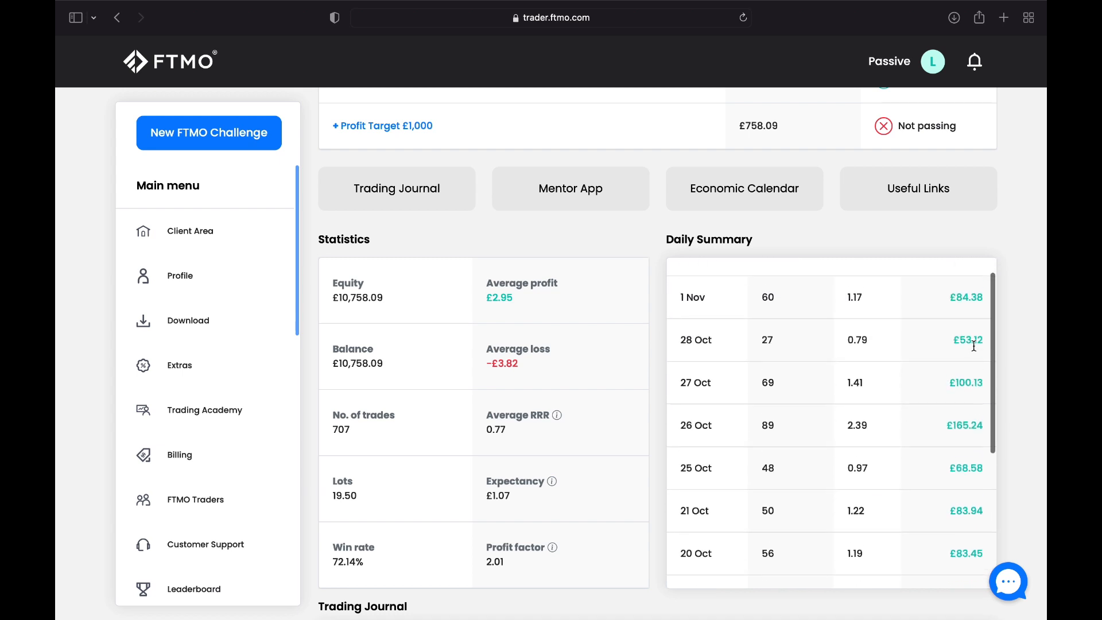
scroll("up", 3)
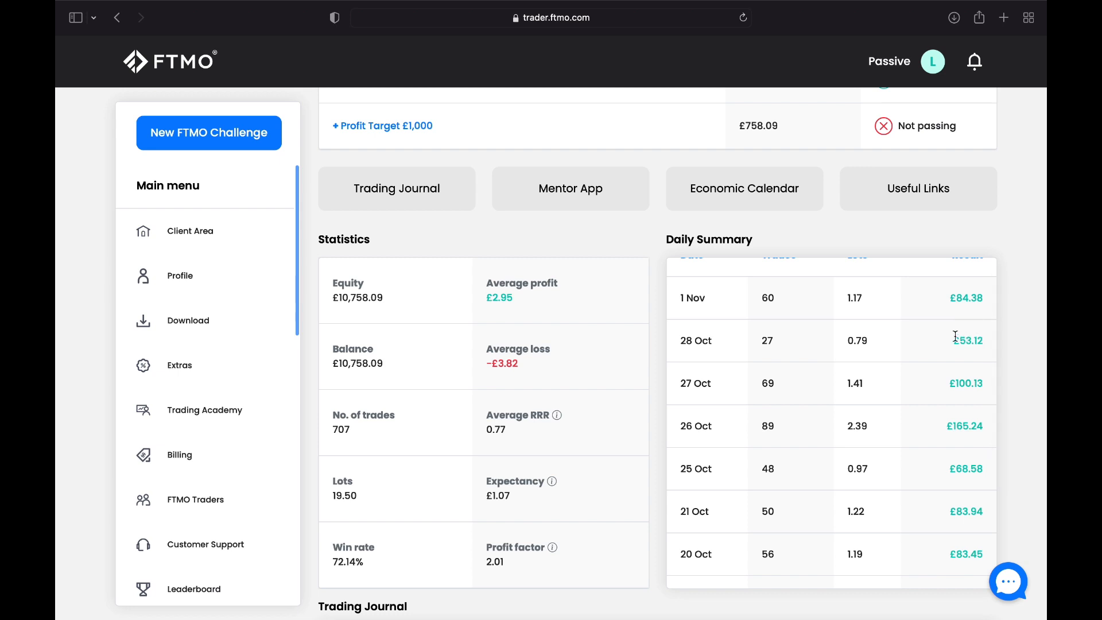
mouse_move(954, 322)
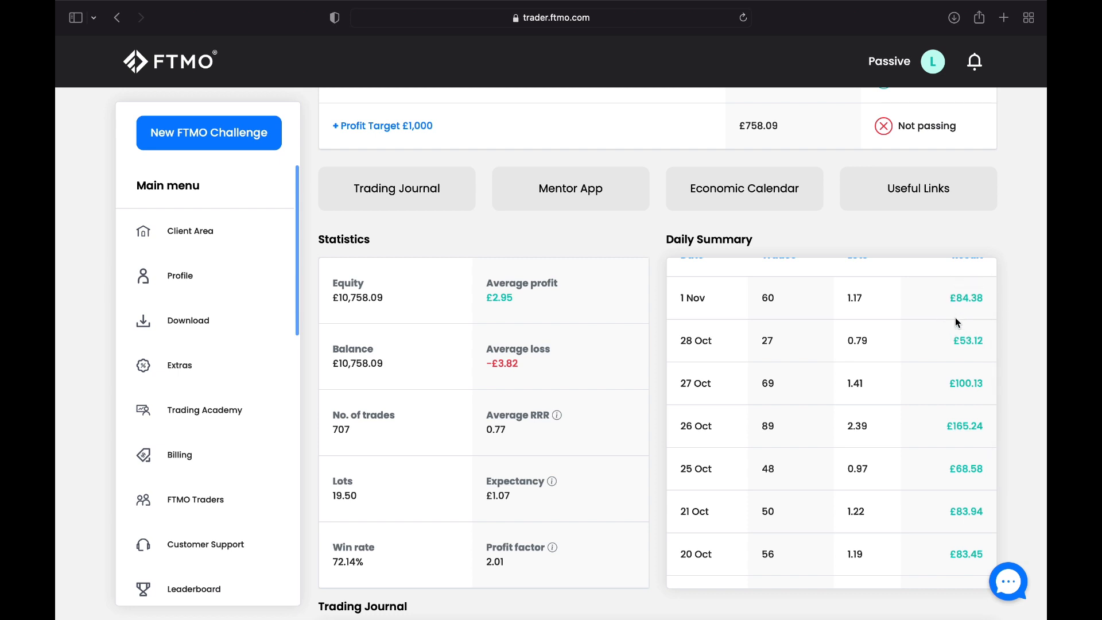
scroll("up", 3)
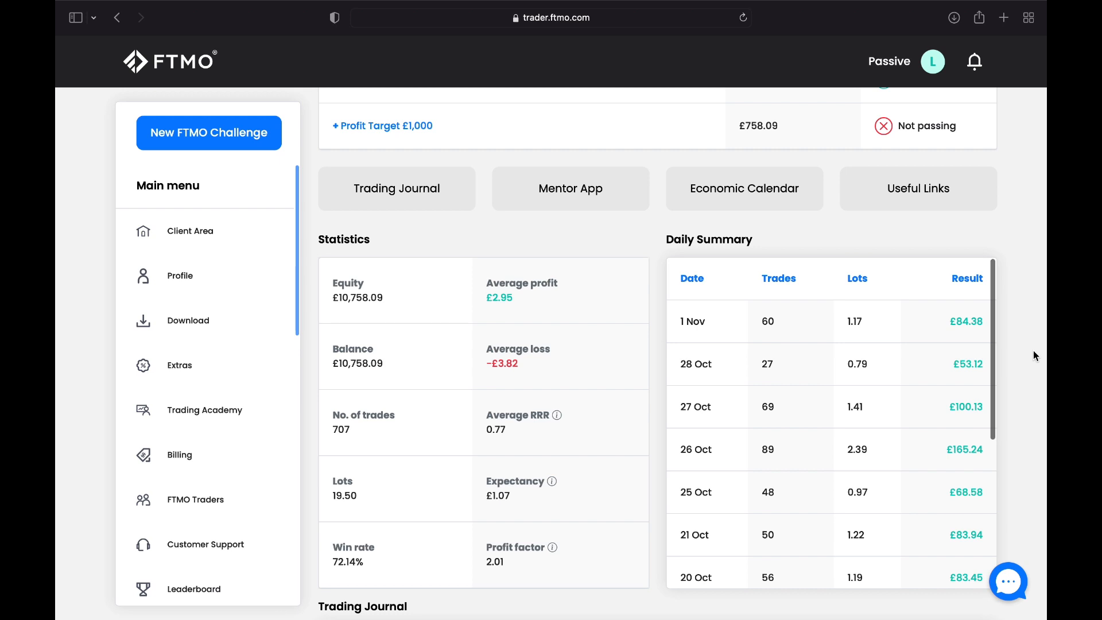
Scroll past the trading journal to the Open time hour and Buy/Sell charts.
scroll("down", 3)
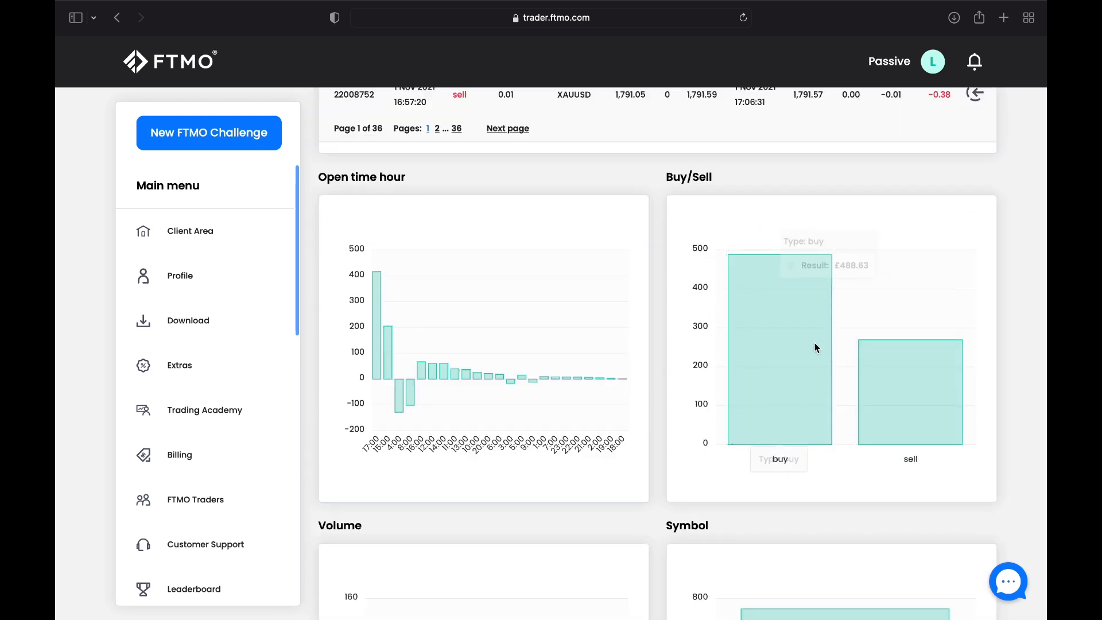
mouse_move(778, 367)
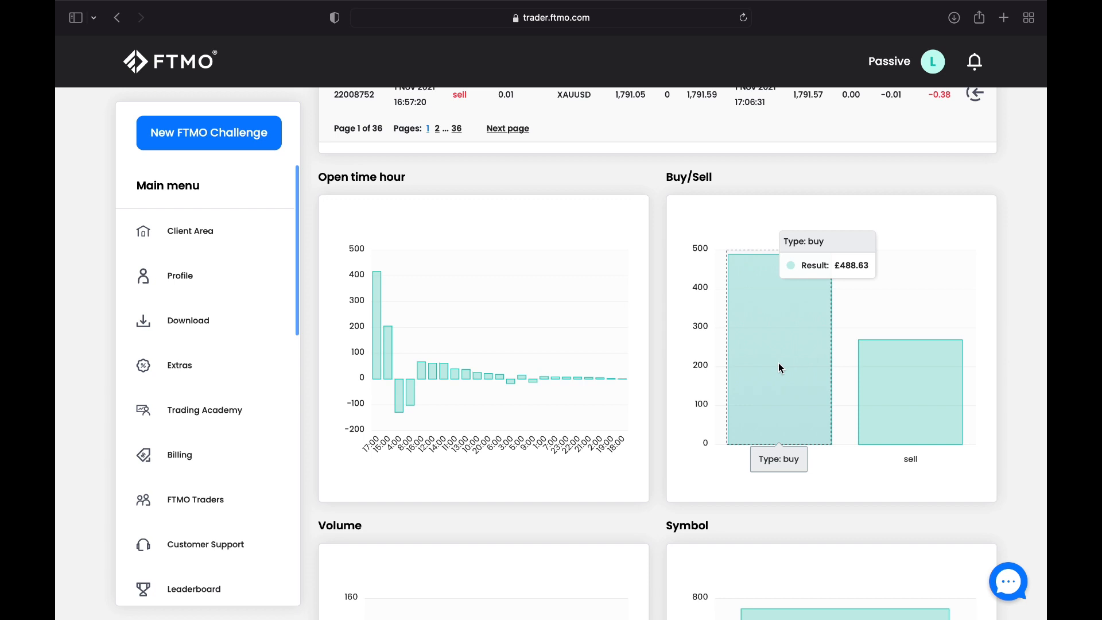
mouse_move(894, 389)
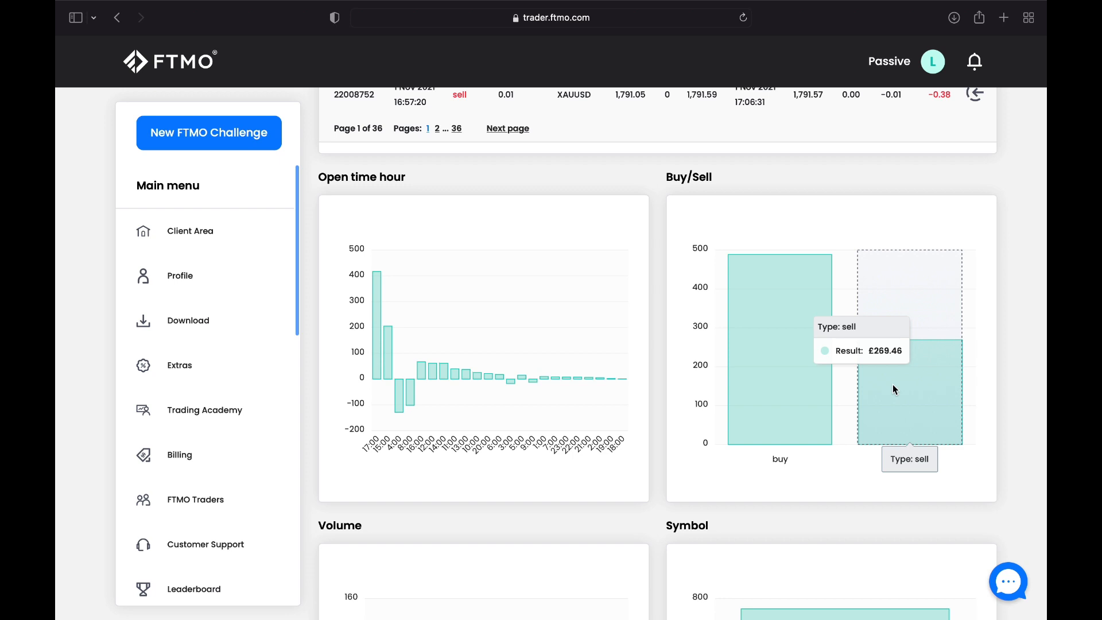
Scroll further to the Volume and Symbol charts, all trades on XAUUSD.
scroll("down", 3)
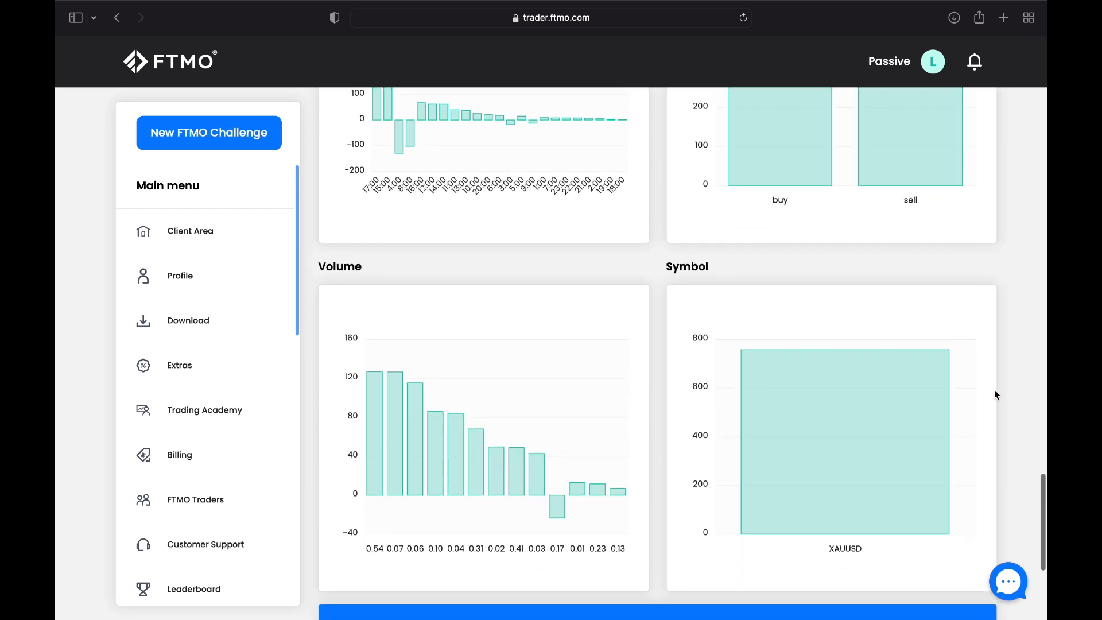
mouse_move(826, 442)
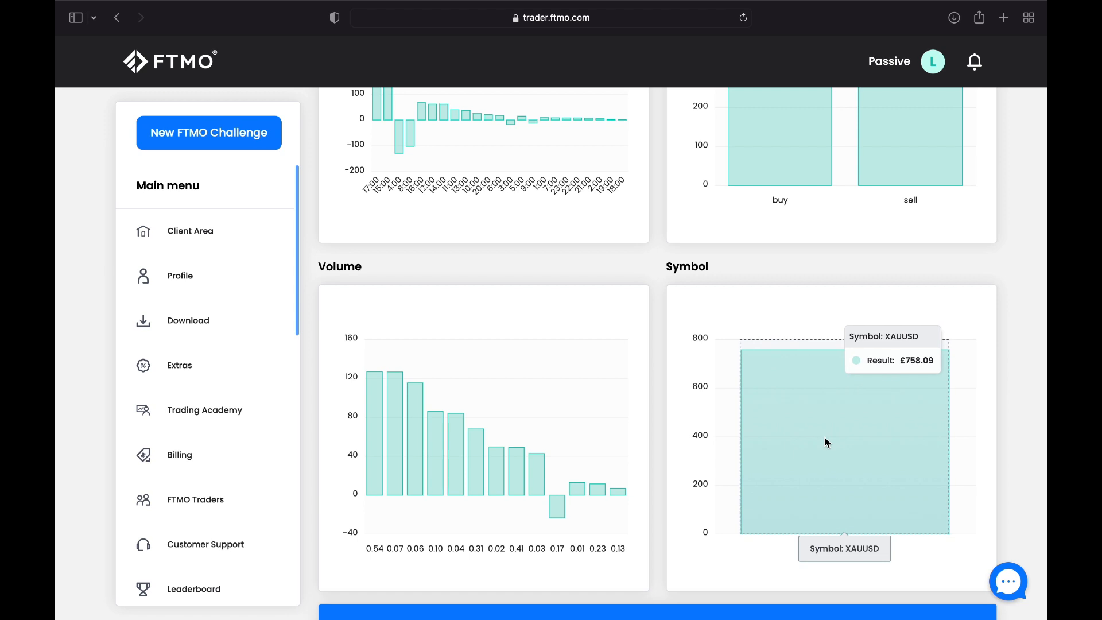
mouse_move(372, 407)
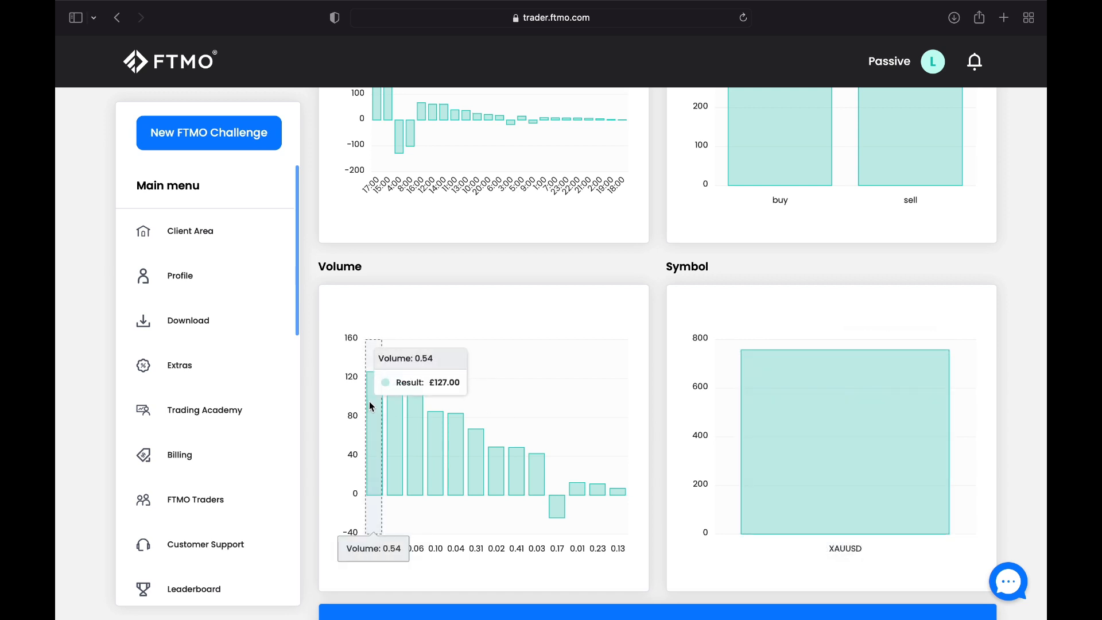
mouse_move(377, 410)
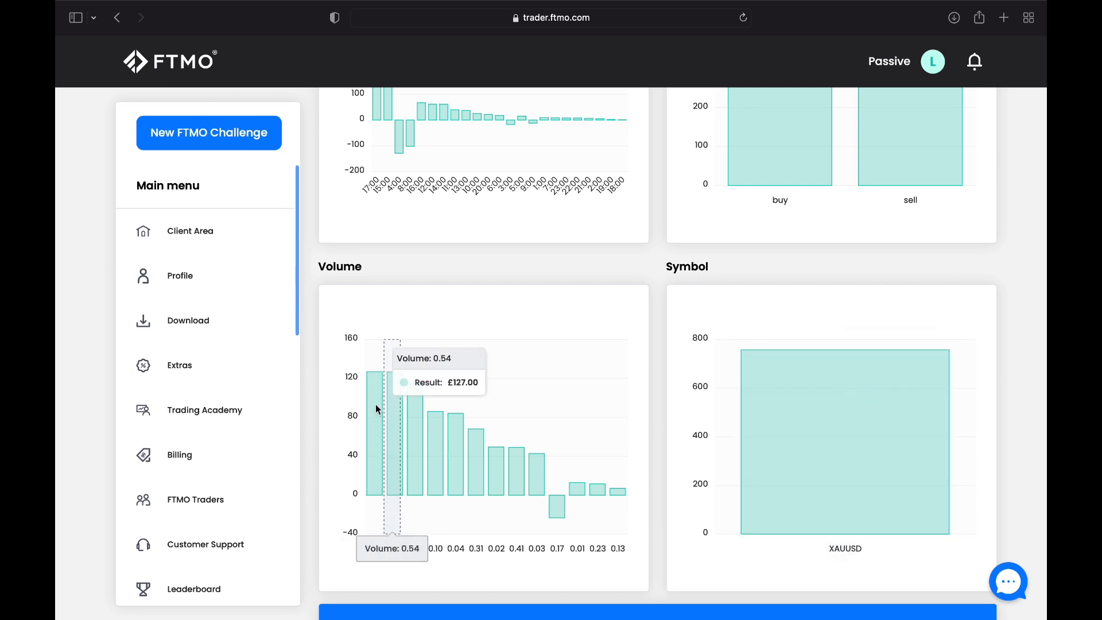
mouse_move(365, 560)
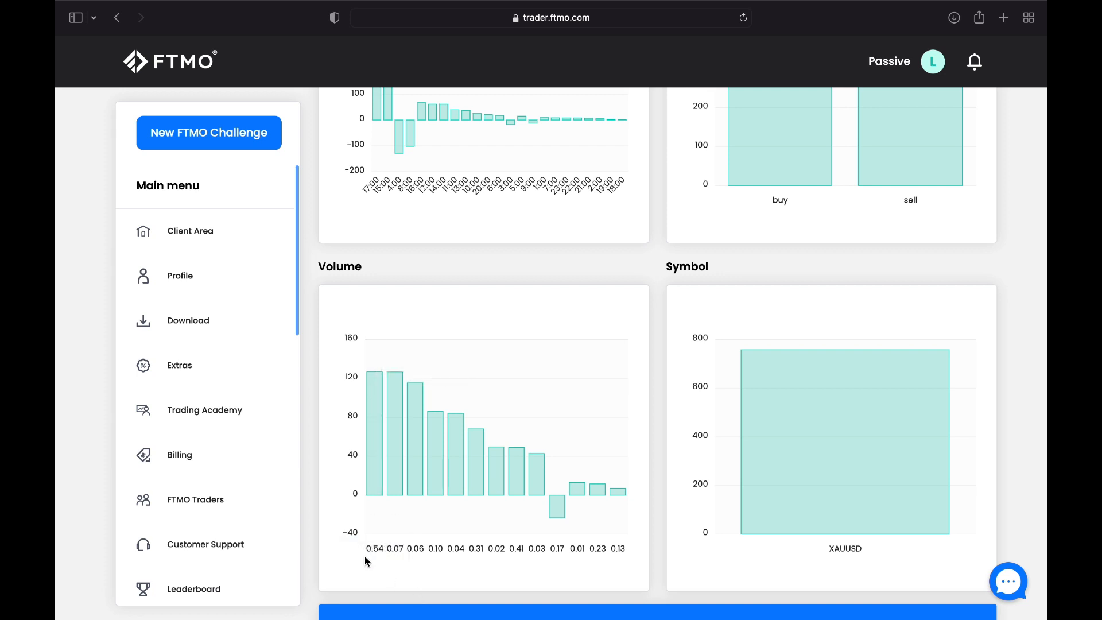